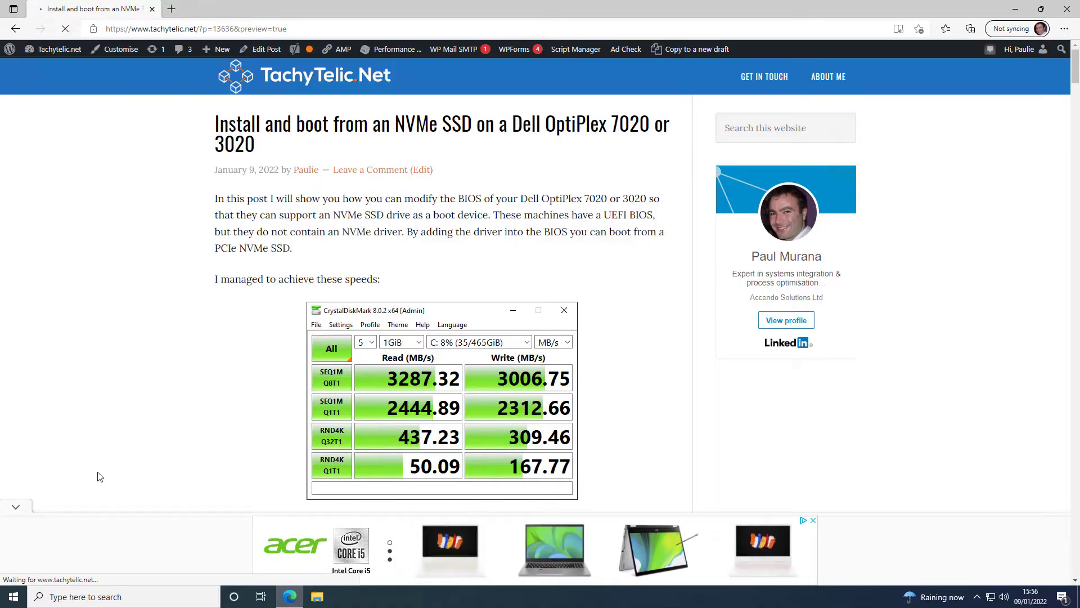
Scroll down the TachyTelic guide to the Upgrade your BIOS section with its A18/A20 links
scroll("down", 3)
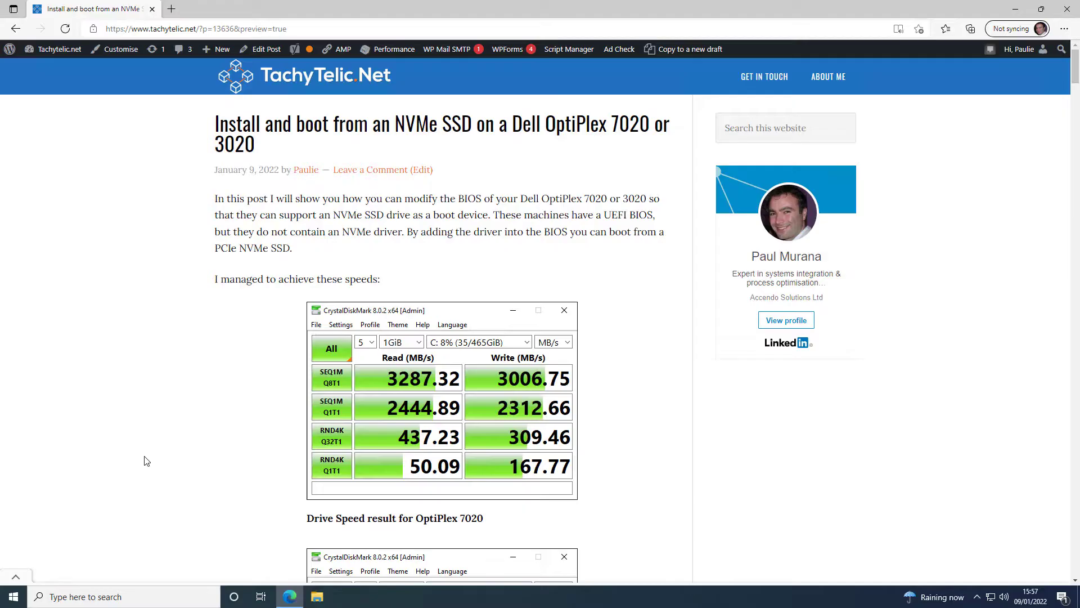
mouse_move(137, 465)
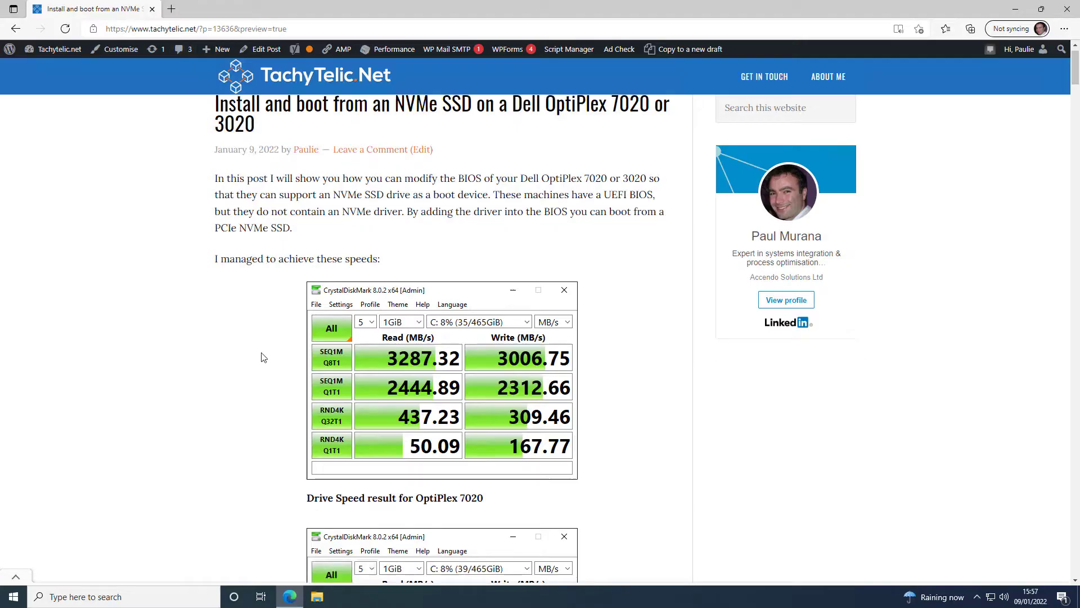
scroll("down", 3)
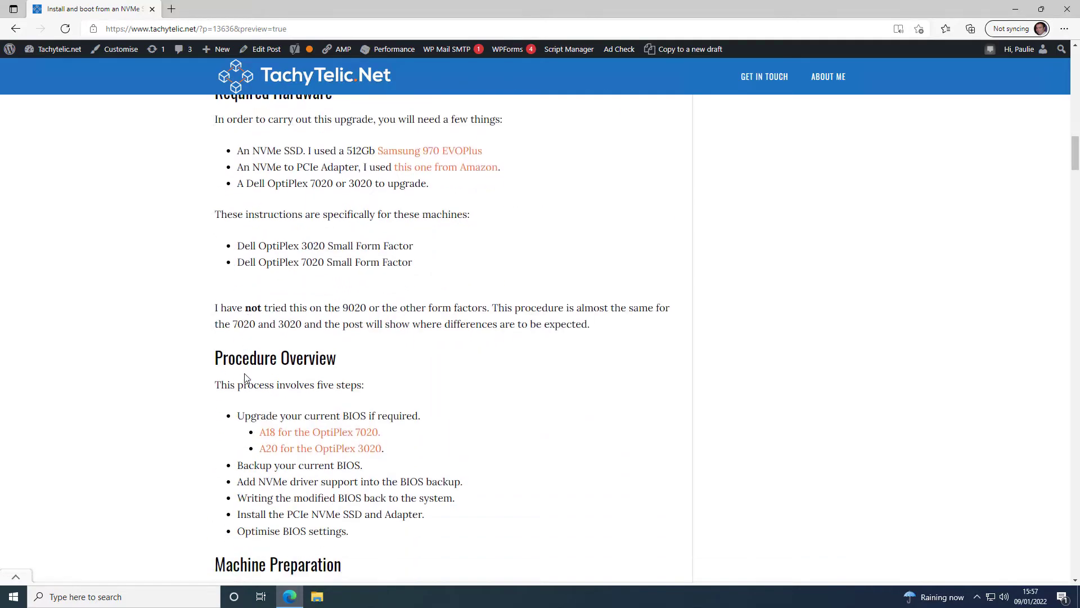
scroll("down", 3)
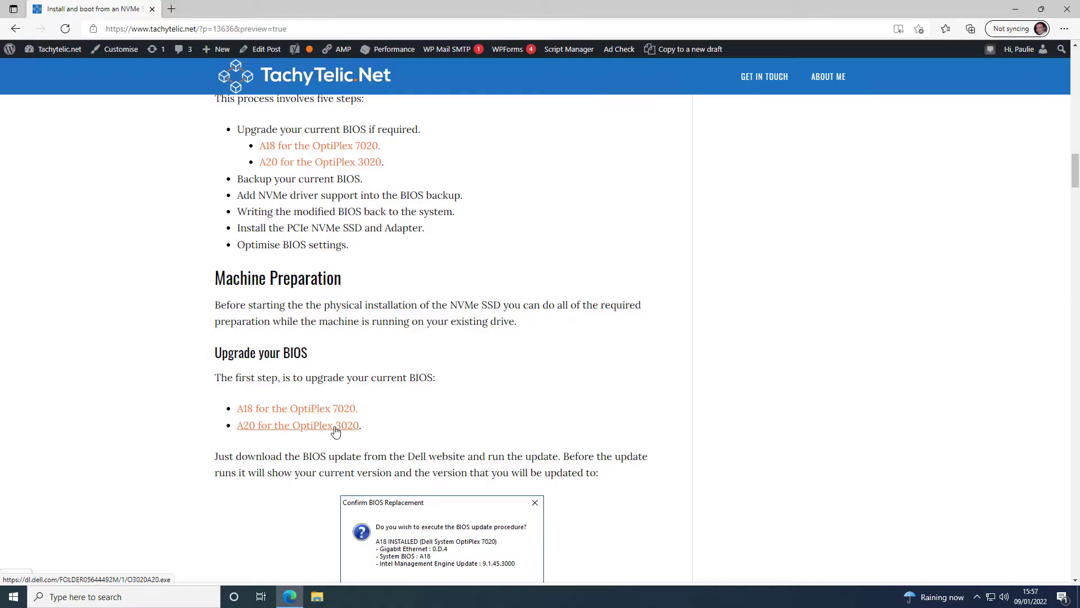
Run O7020A18.exe, see A18 already installed, and cancel the BIOS replacement leaving the BIOS unchanged
left_click(296, 407)
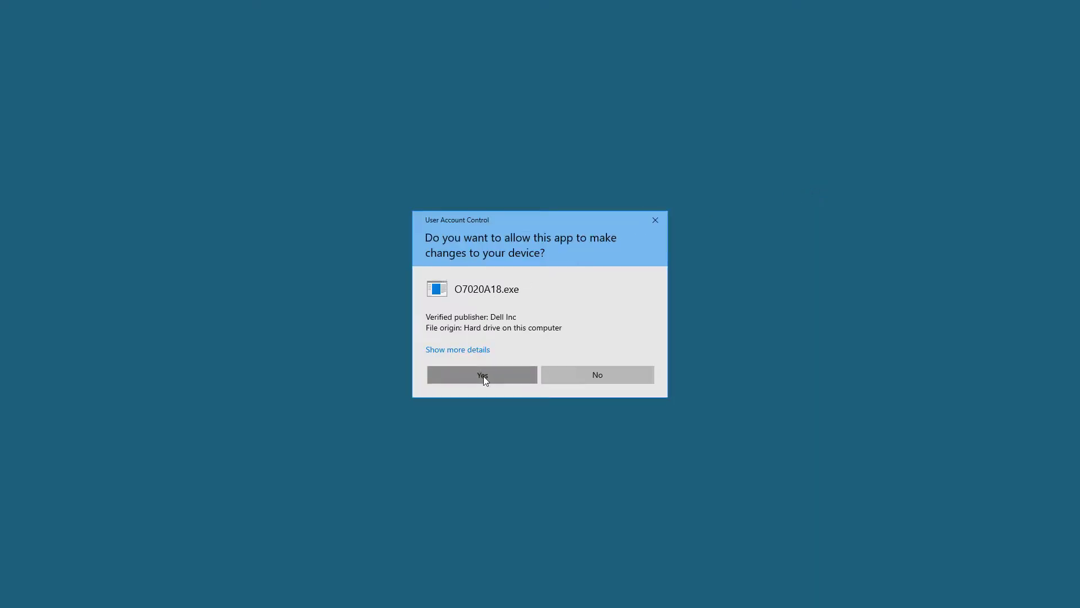
left_click(481, 373)
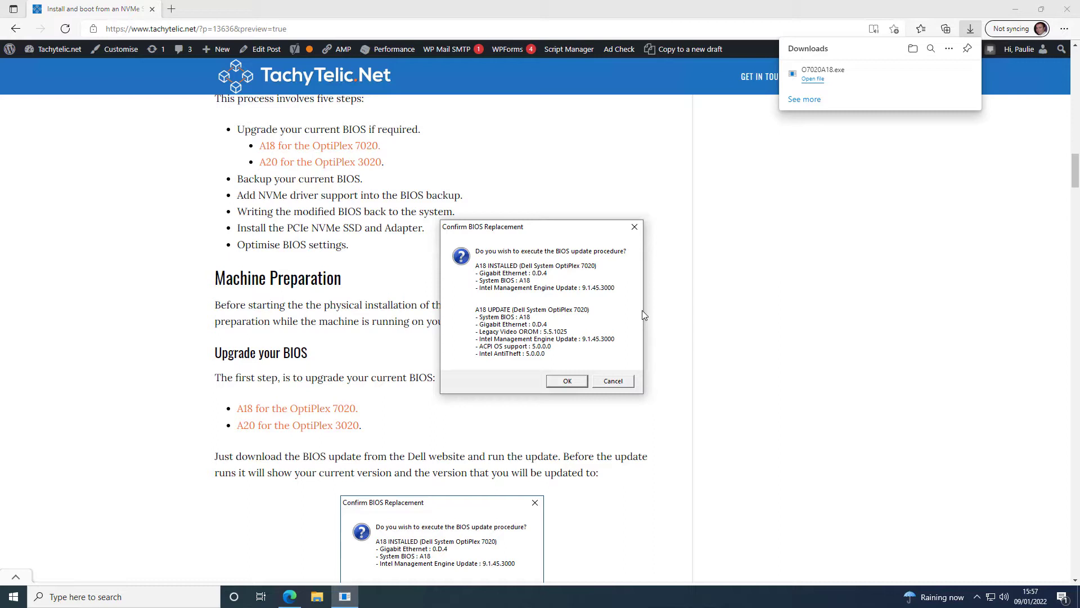
mouse_move(877, 56)
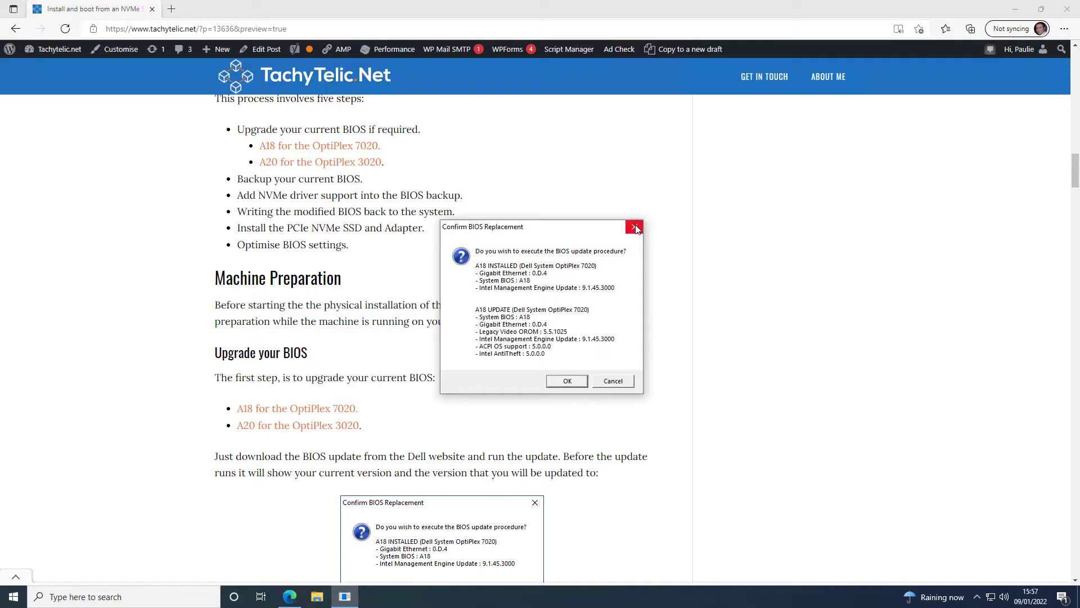
left_click(633, 227)
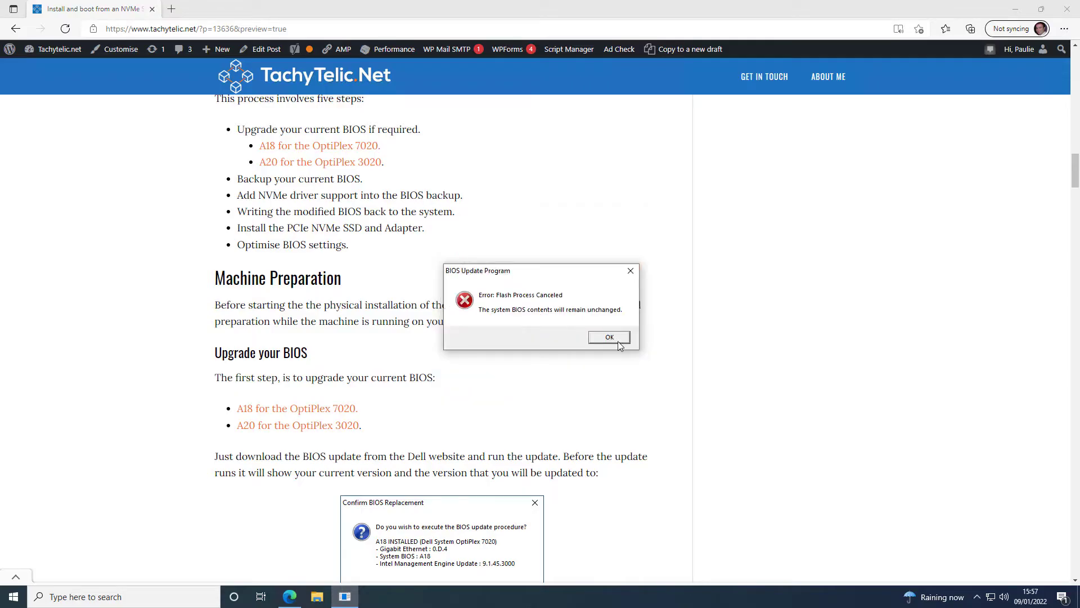
left_click(608, 336)
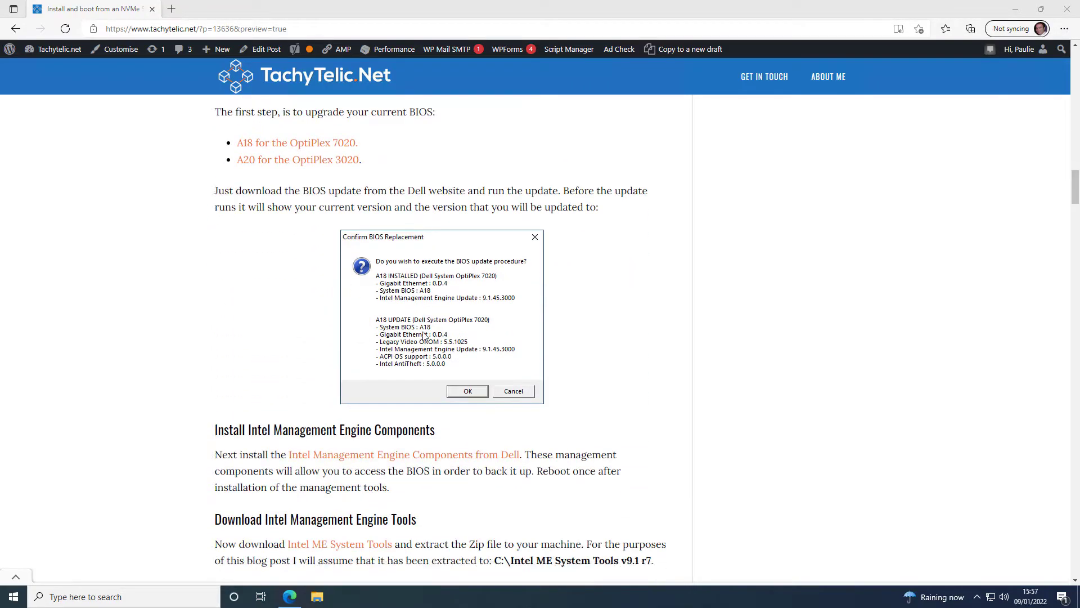
Download and run the Intel Management Engine Components installer from Dell, keeping the default destination folder
scroll("down", 3)
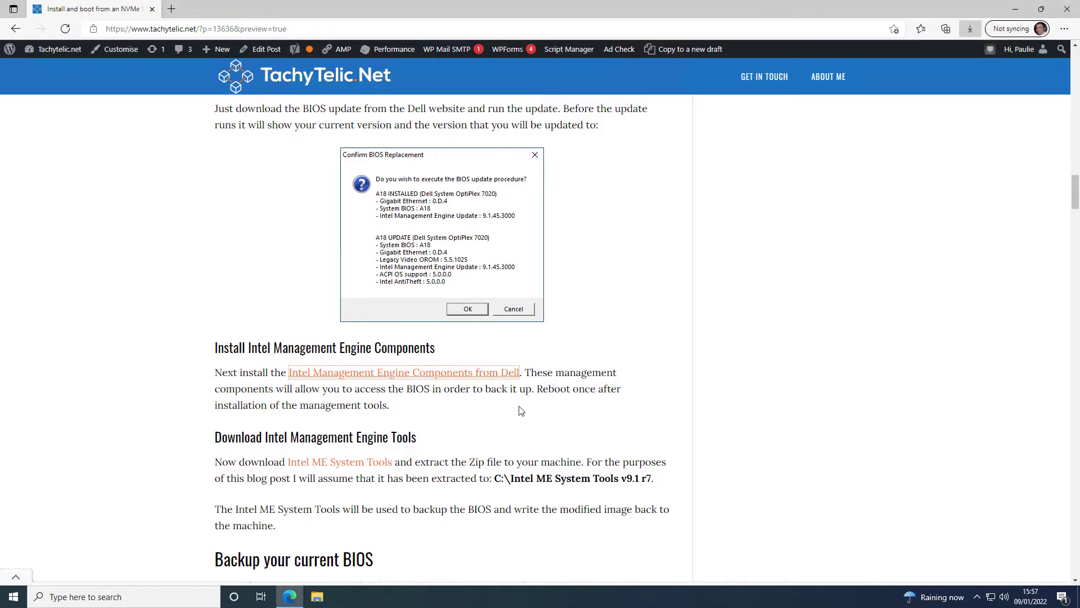
left_click(968, 29)
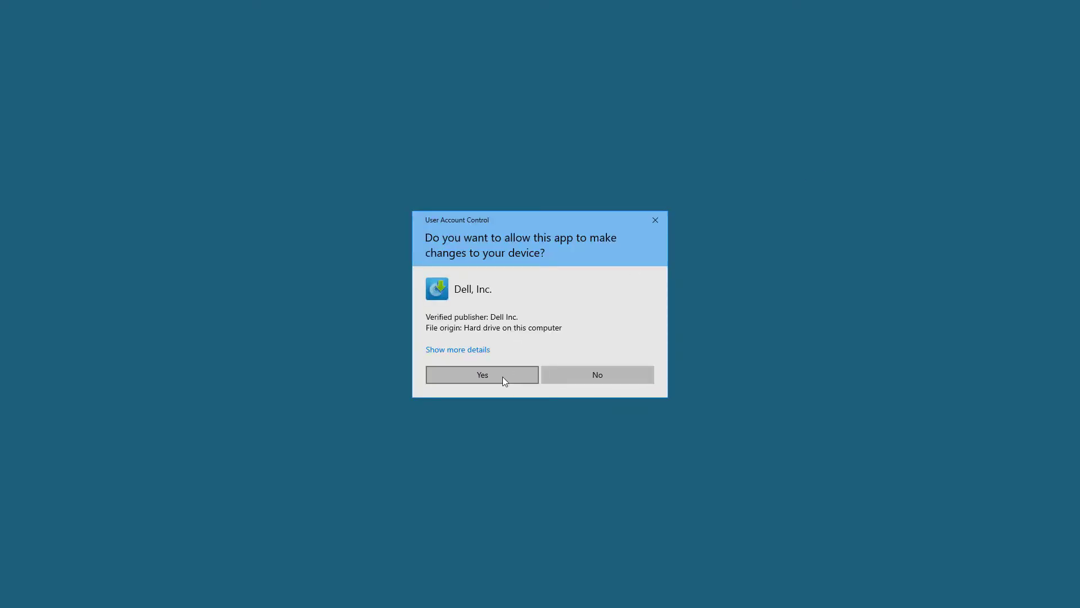
left_click(482, 374)
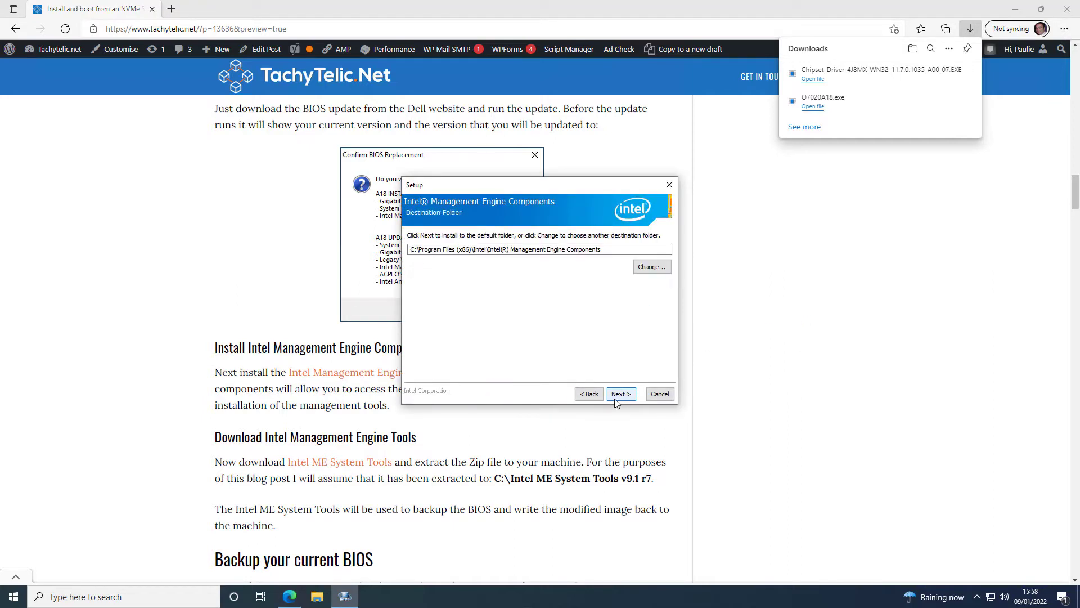
left_click(619, 394)
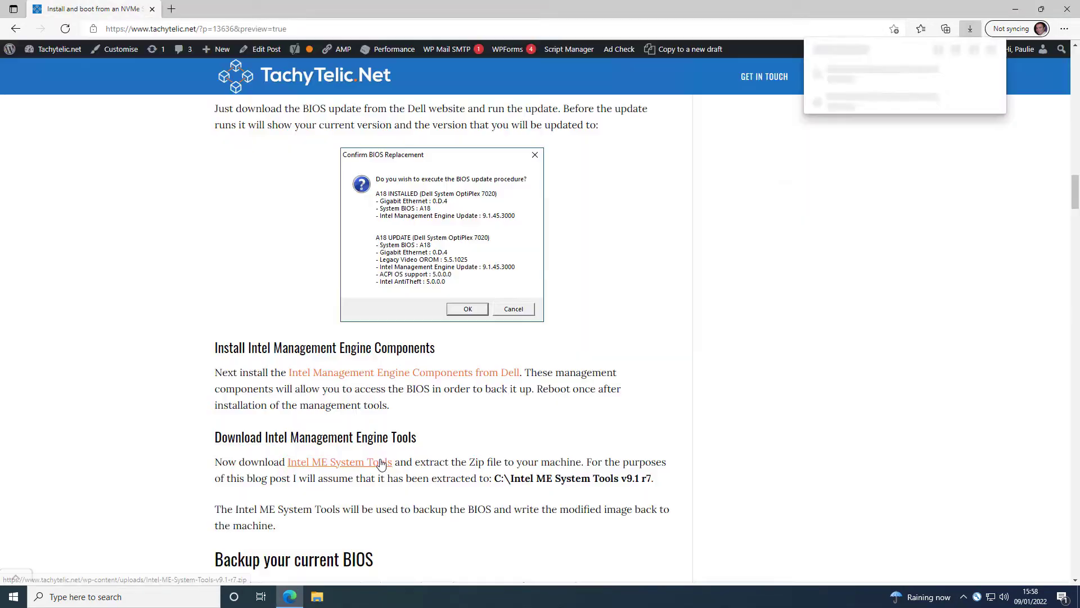
Download the Intel ME System Tools v9.1 r7 zip and copy its folder into the root of drive C:
left_click(968, 29)
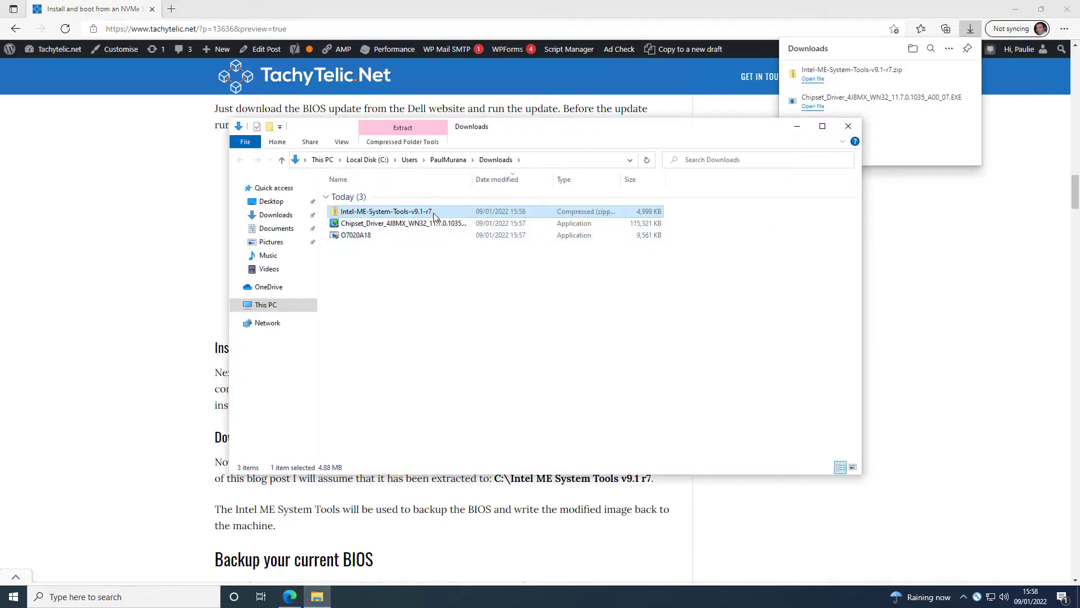
right_click(386, 195)
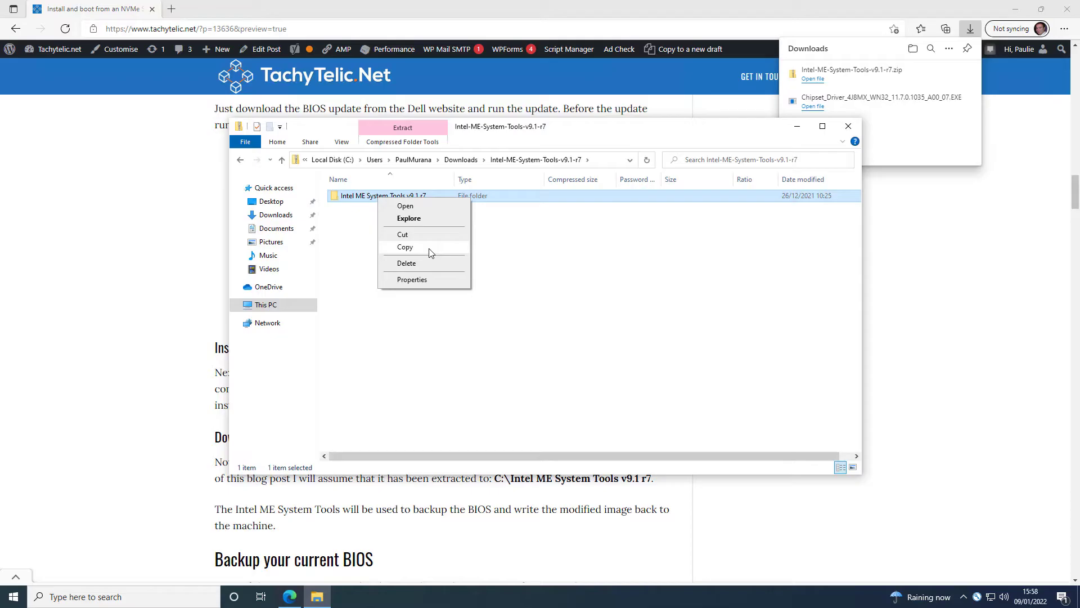
left_click(265, 305)
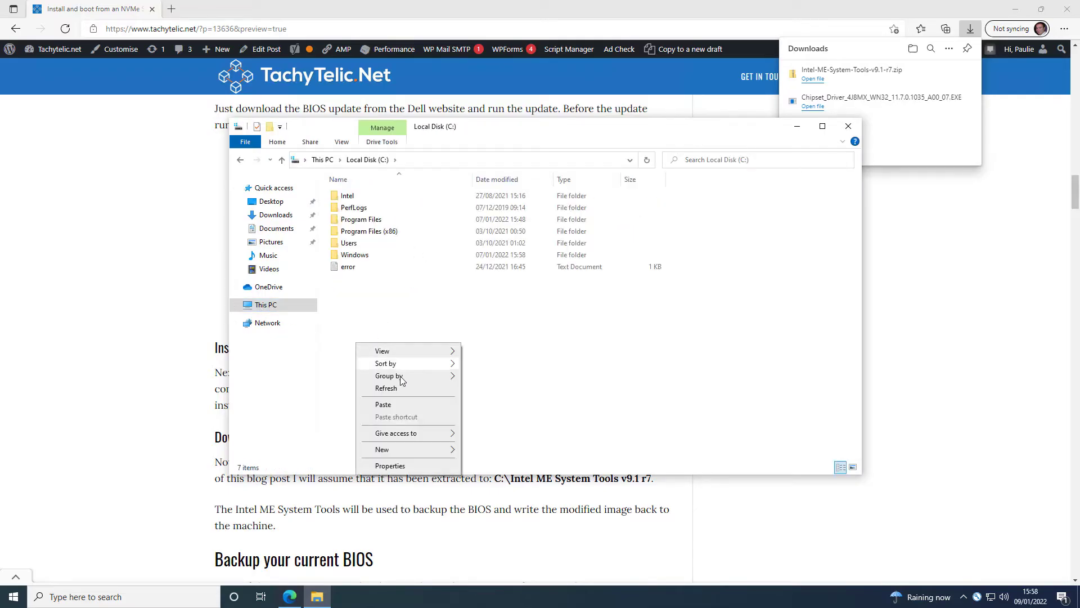
left_click(382, 404)
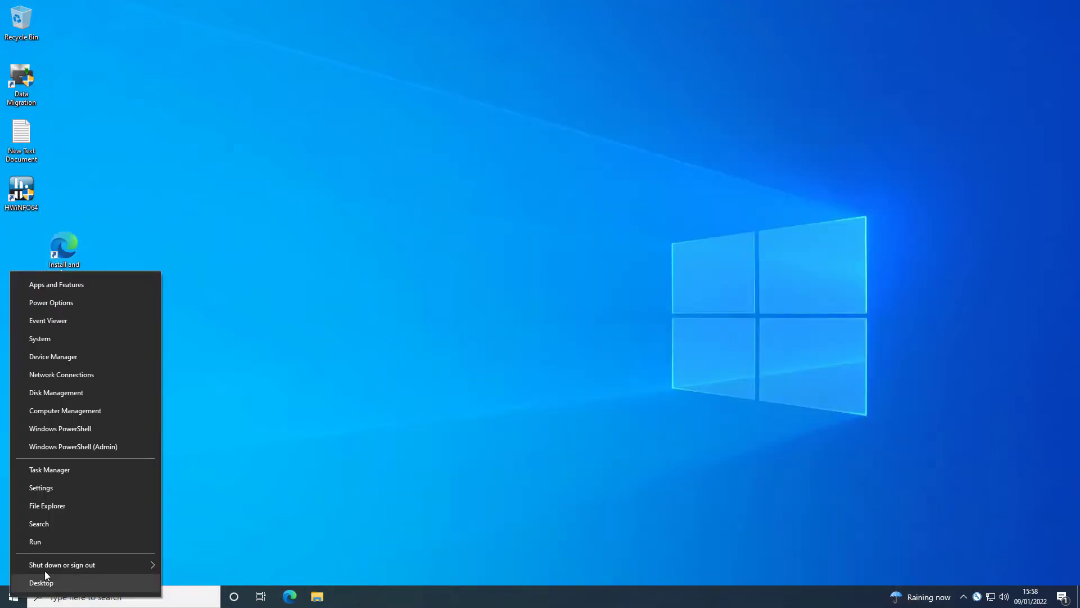
Launch Command Prompt with administrator rights from the taskbar search for cmd
type("cmd")
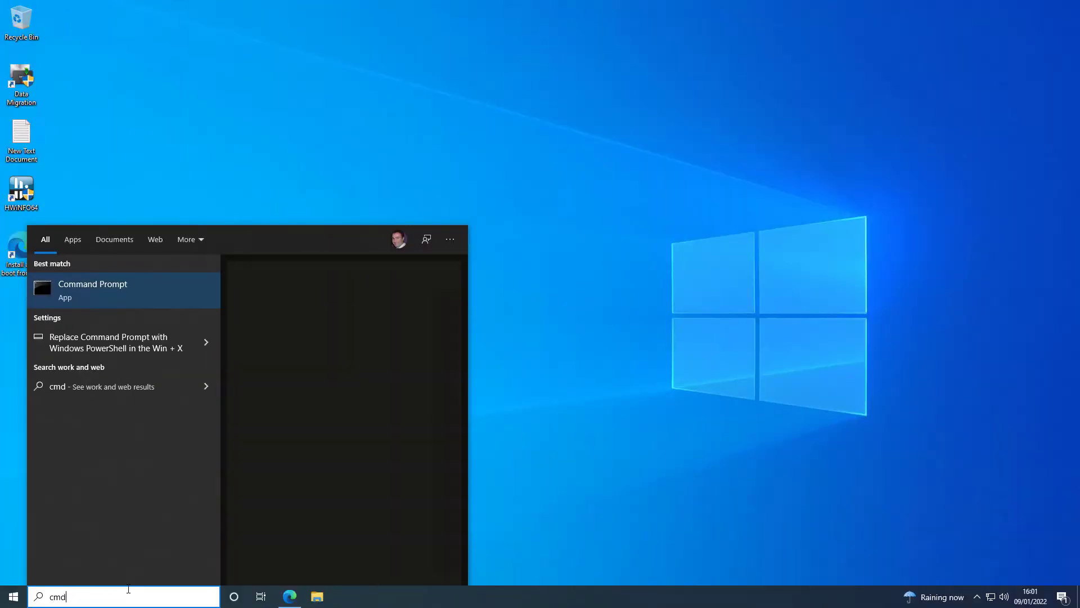
left_click(92, 290)
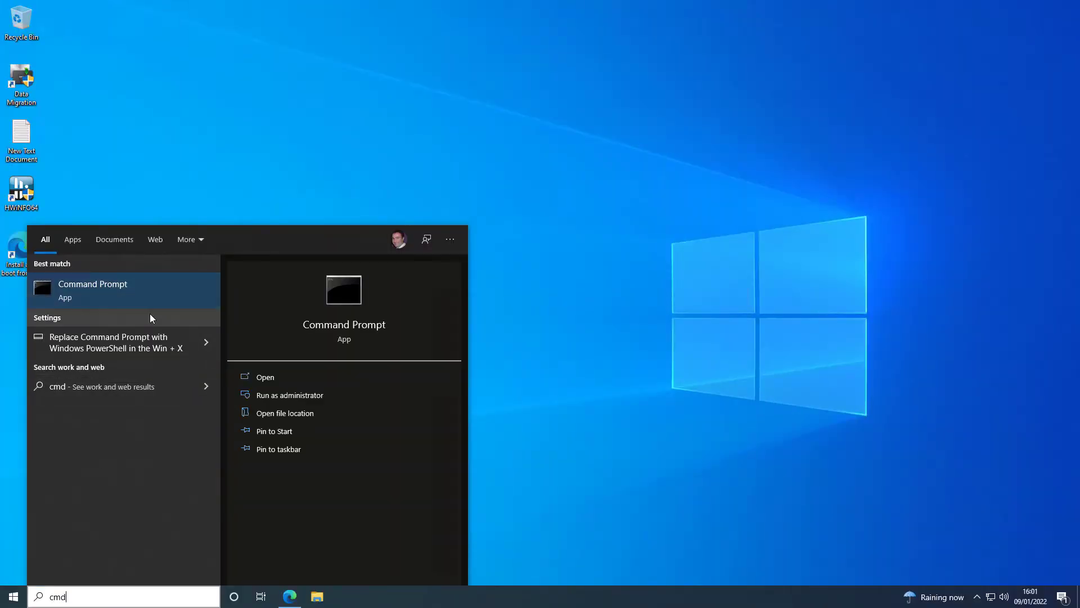
left_click(289, 395)
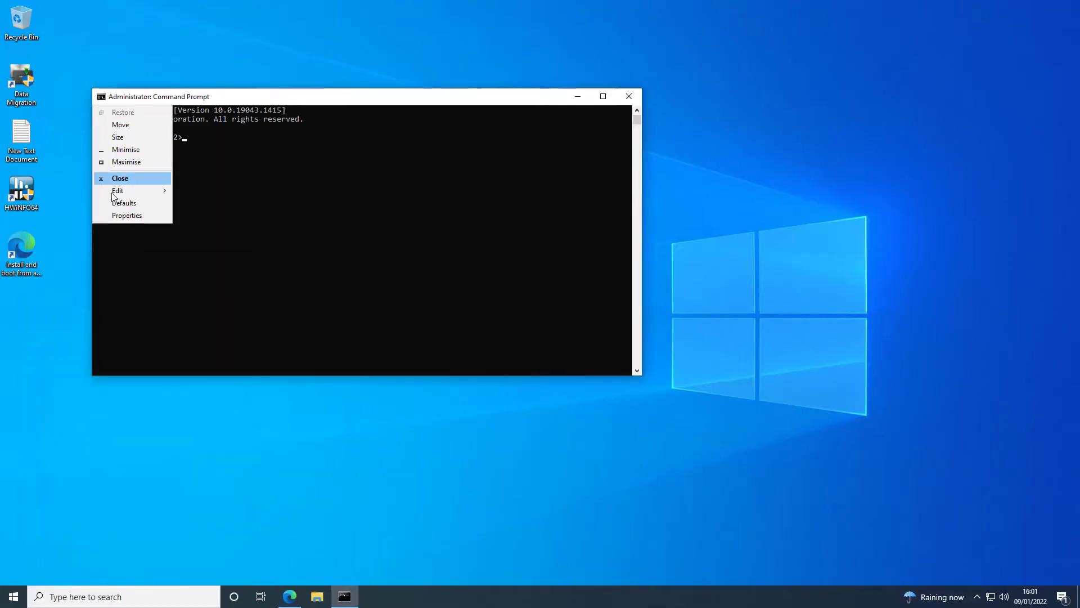
Set the console font size to 24 in the window's Properties
left_click(127, 215)
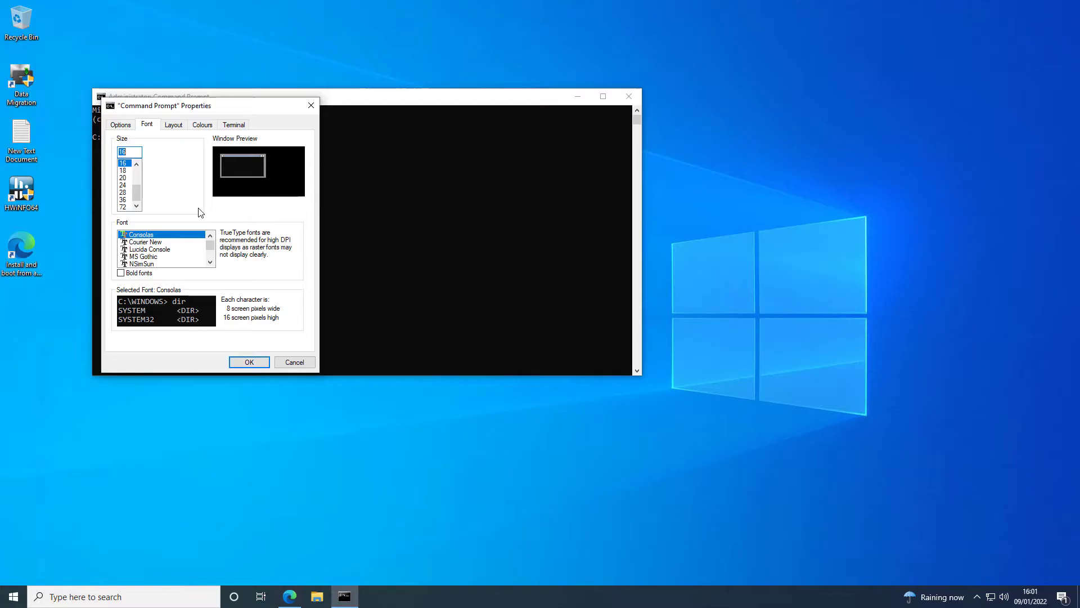
left_click(123, 184)
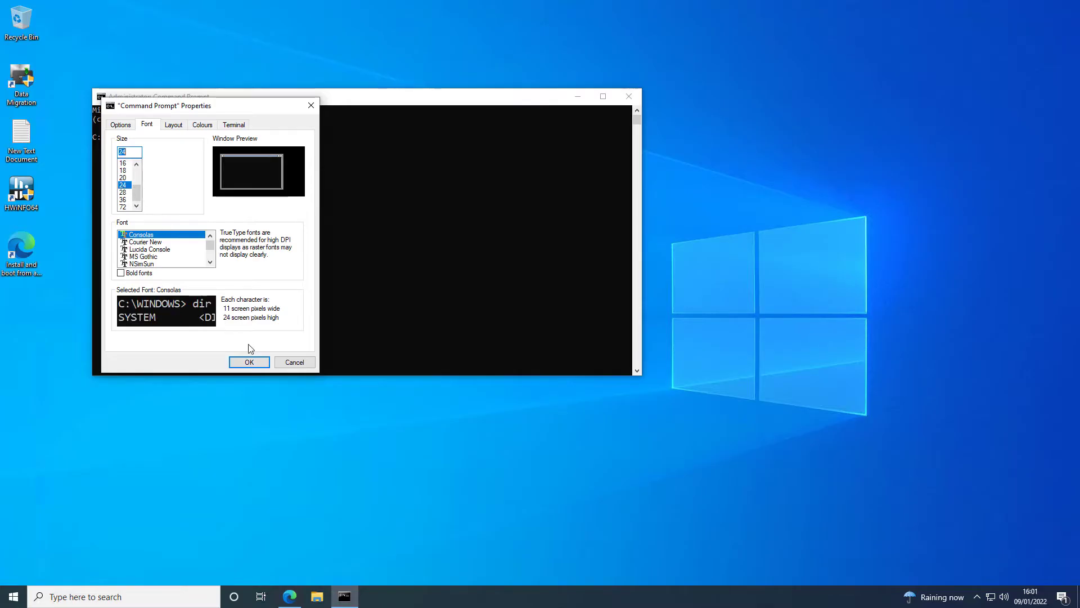
left_click(249, 361)
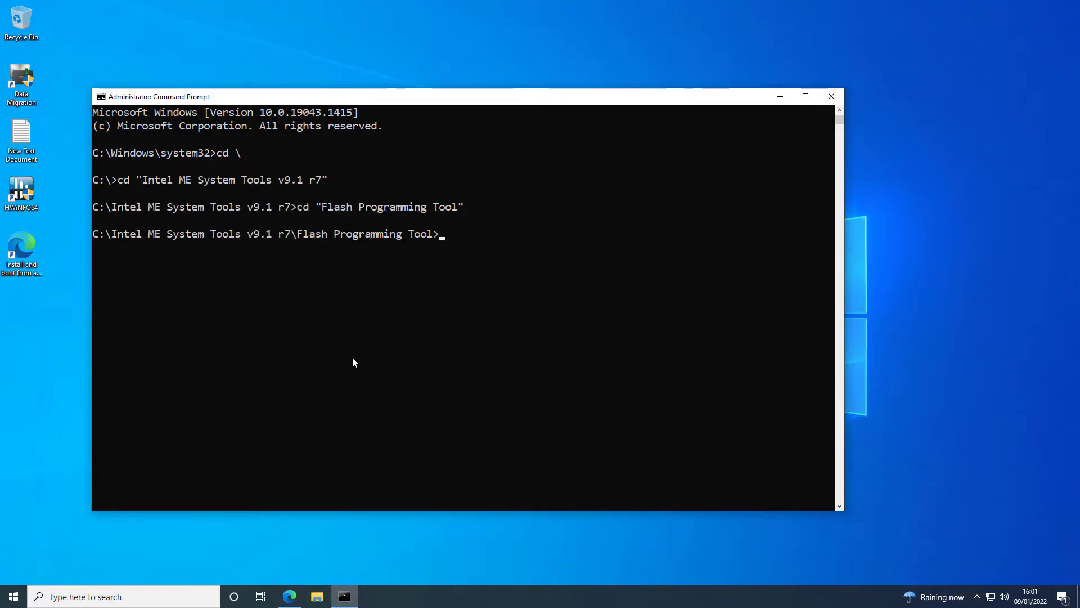
Run the fptw64 backup from WIN64, which fails with Error 26, then exit the Command Prompt
type("cd WIN64")
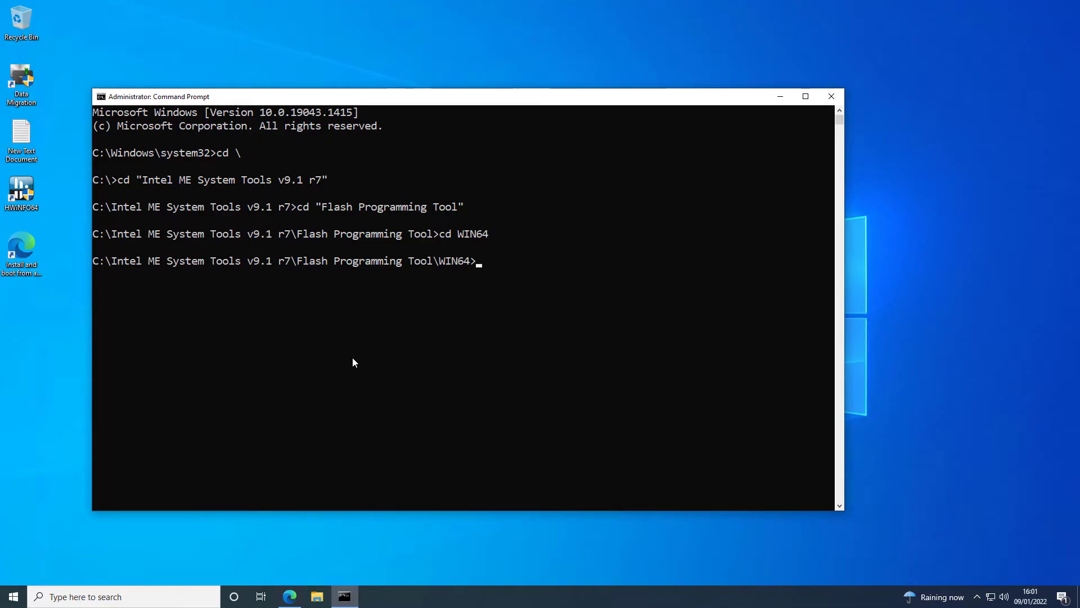
type("fparts.txt")
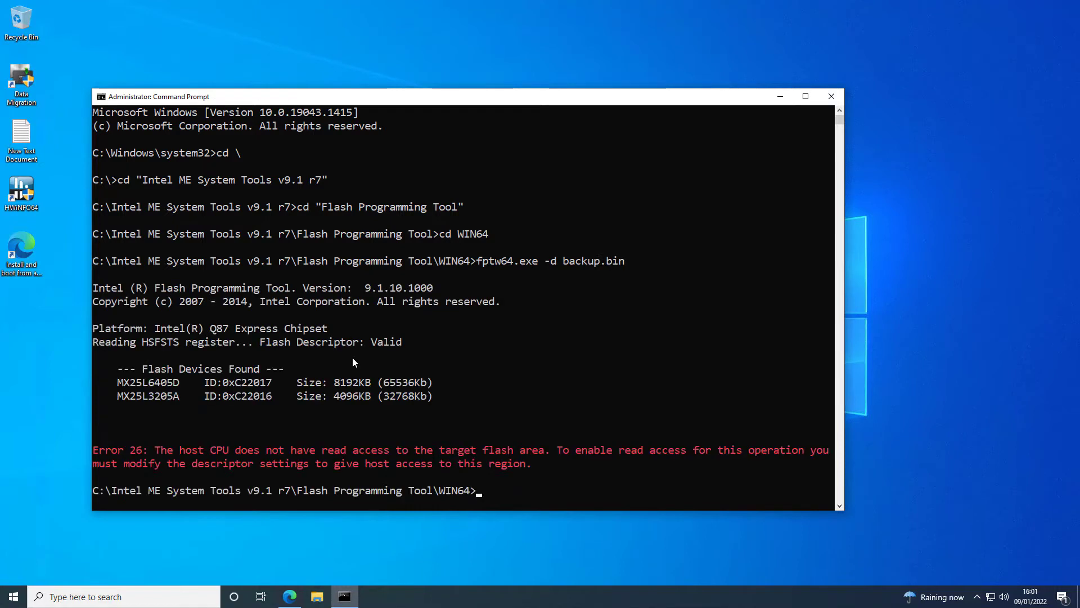
mouse_move(563, 487)
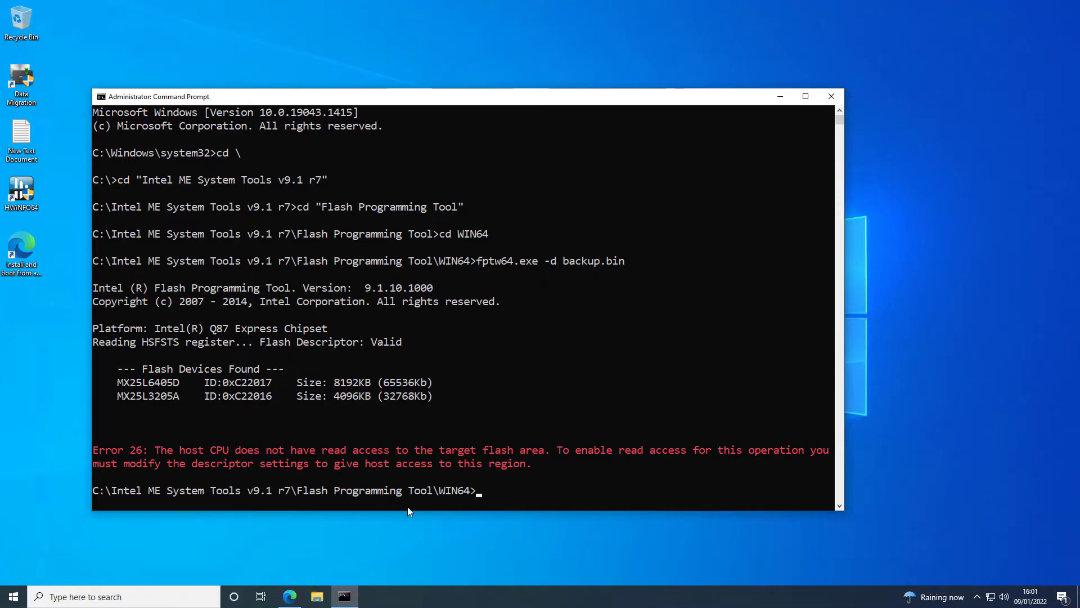
type("exit")
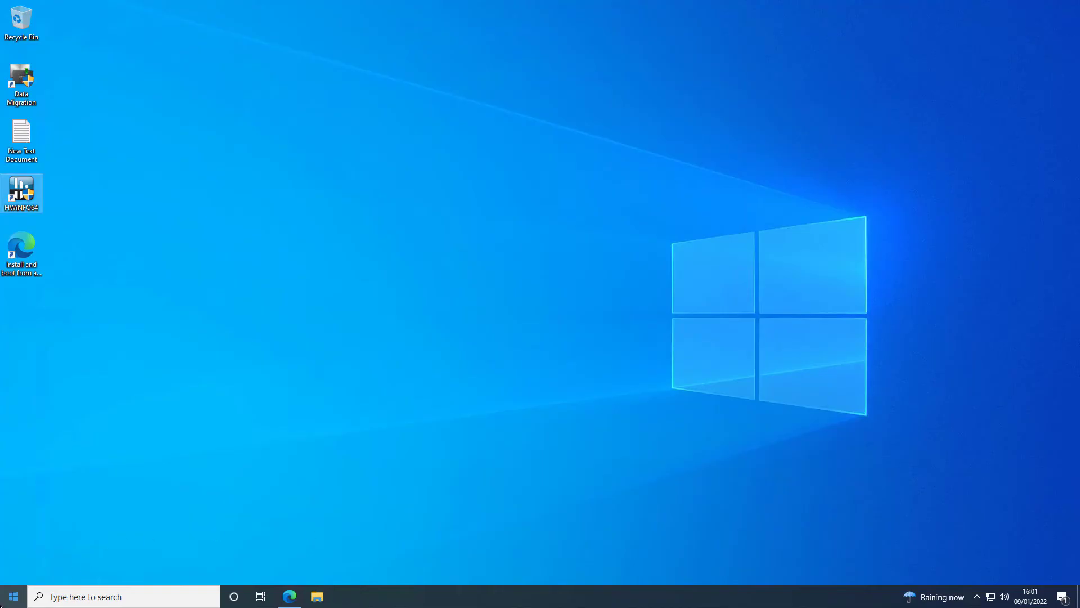
Shut the computer down from the Start menu so the service-mode jumper can be set
right_click(10, 596)
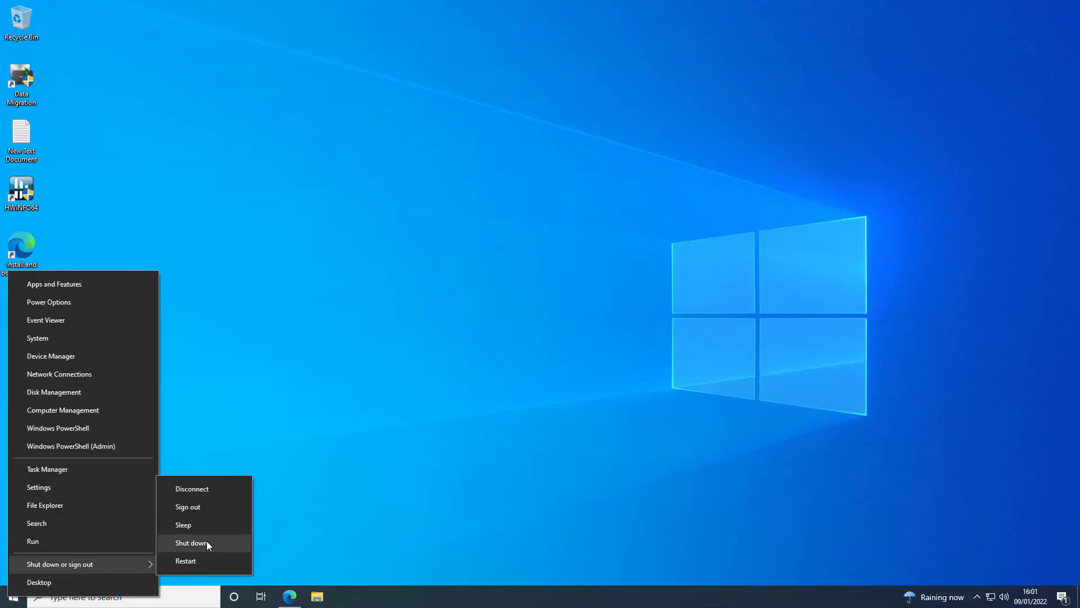
left_click(192, 542)
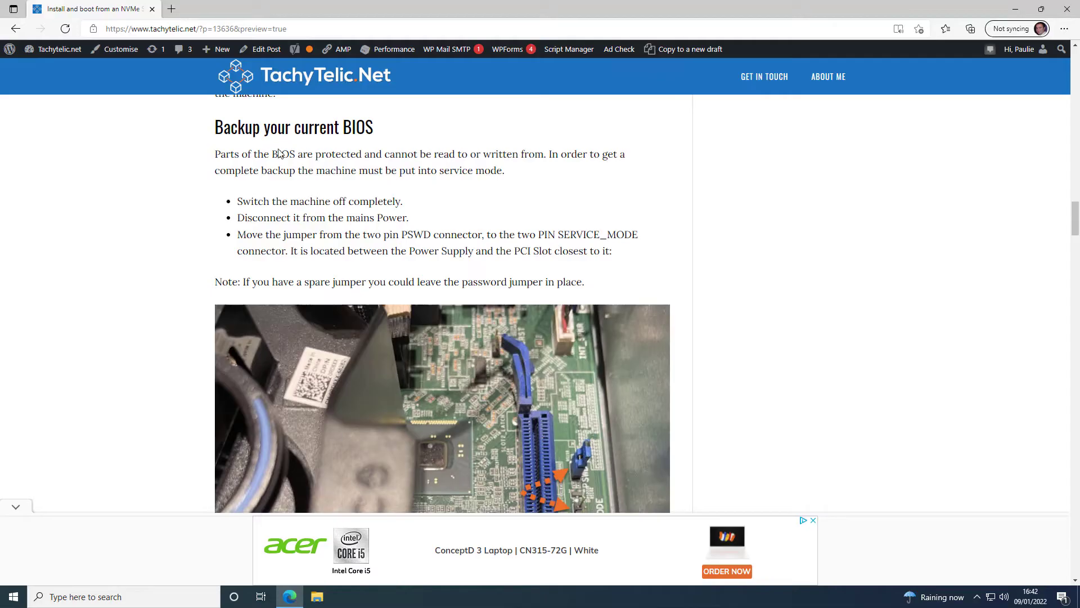
mouse_move(300, 247)
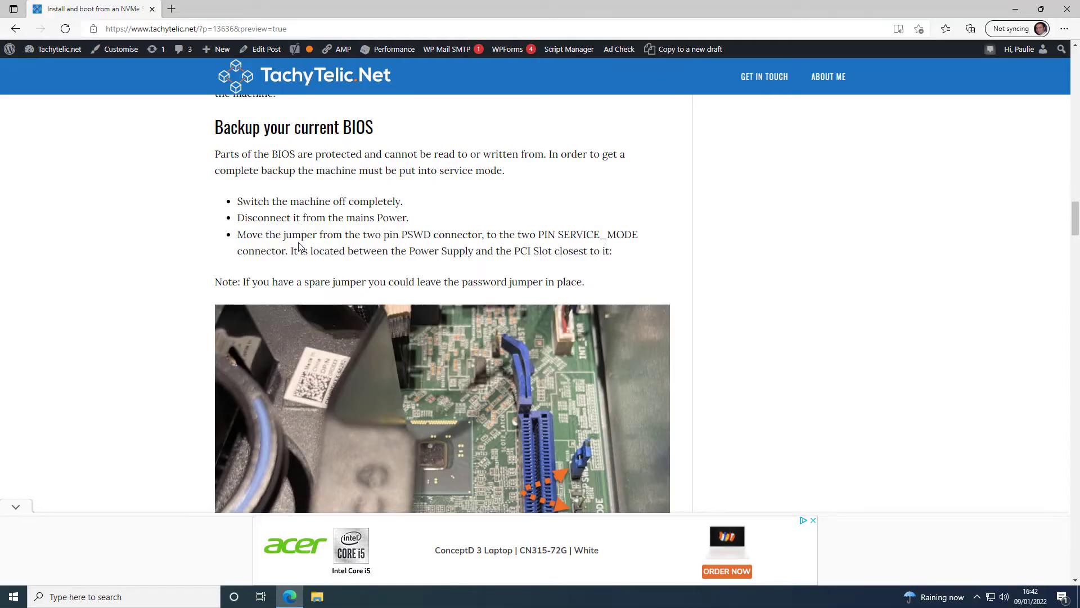
scroll("down", 3)
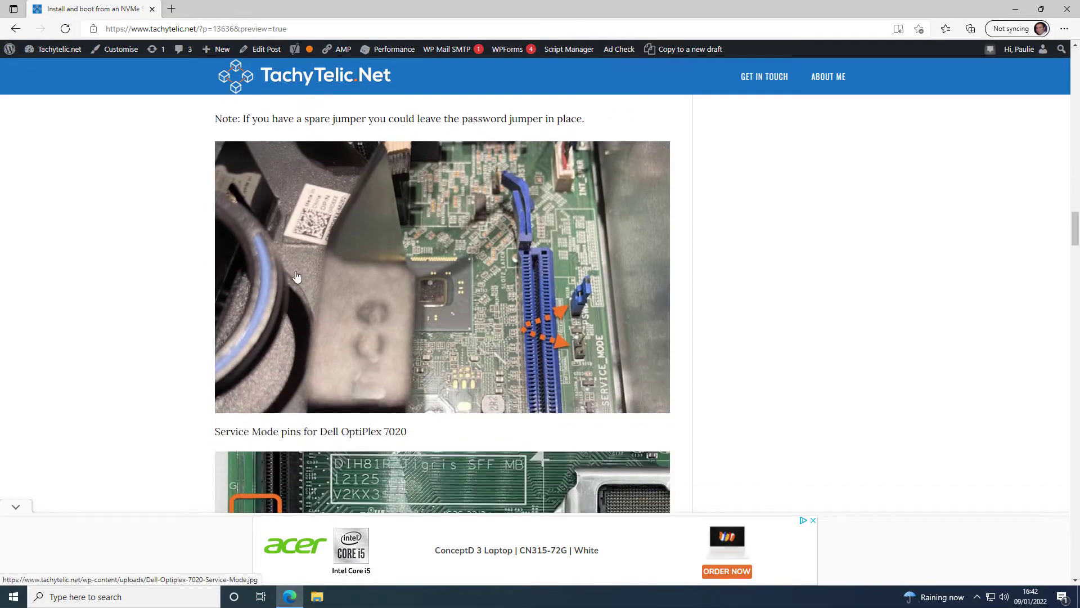
scroll("down", 3)
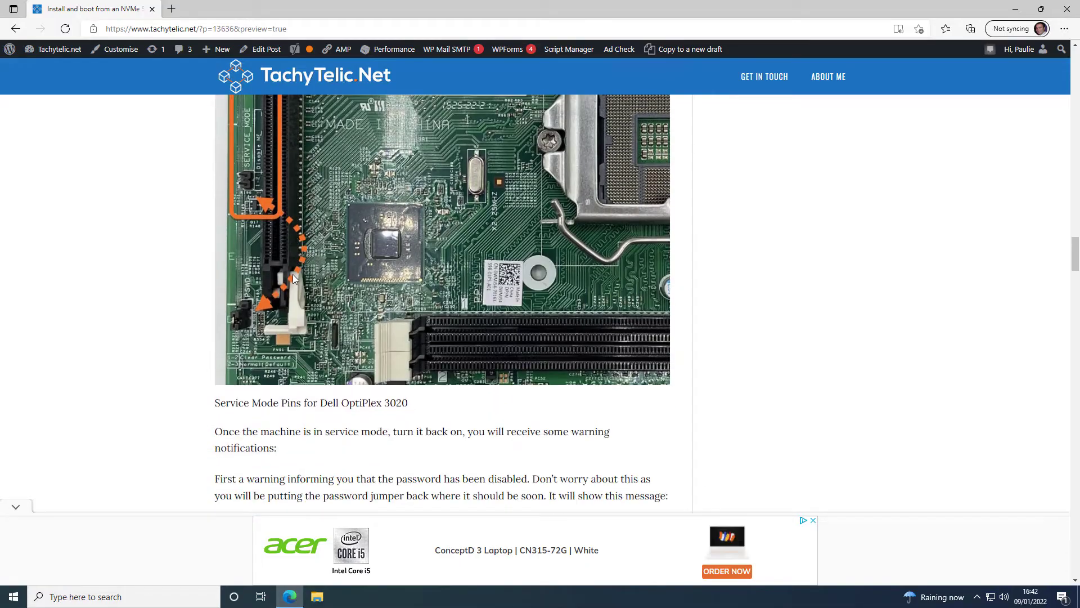
scroll("down", 3)
type("cmd")
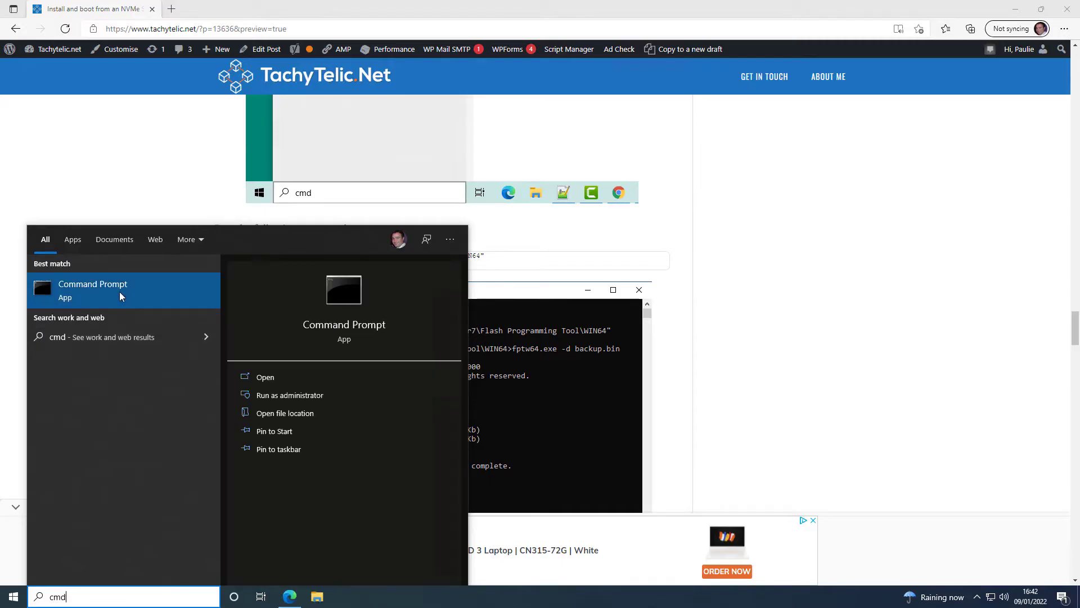
Start a new Command Prompt with administrator rights, approving the UAC prompt
left_click(289, 395)
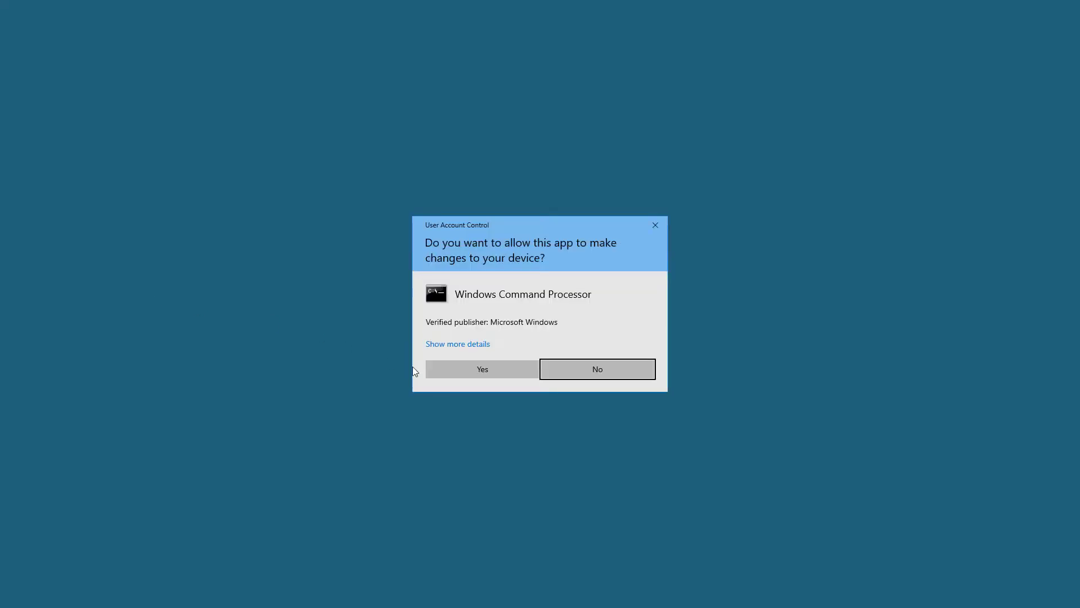
left_click(482, 369)
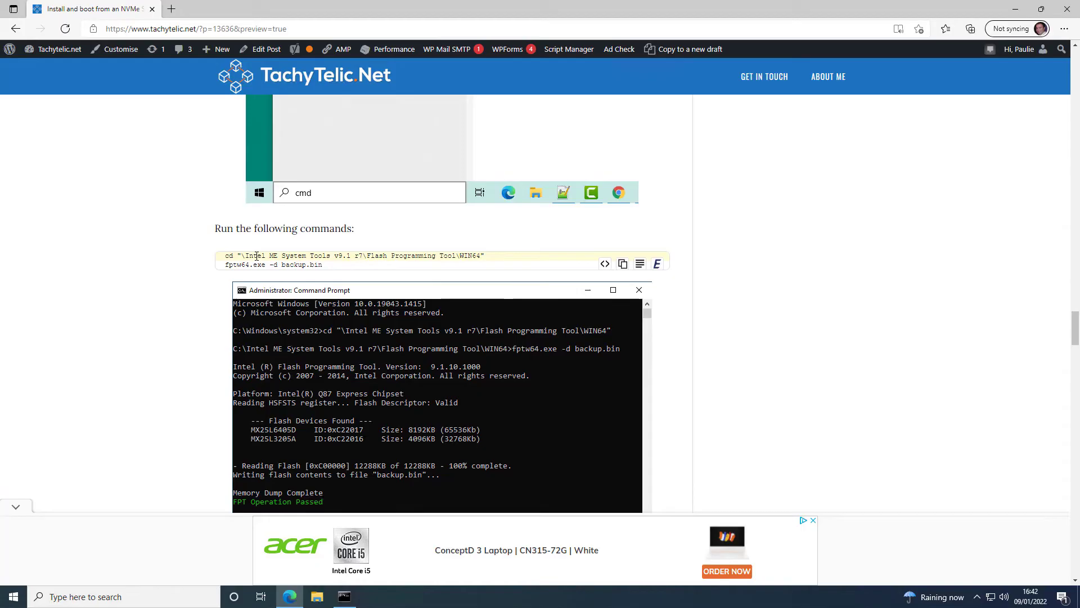
Change into the Flash Programming Tool WIN64 folder and begin the fptw64.exe -d backup.bin flash dump
triple_click(353, 256)
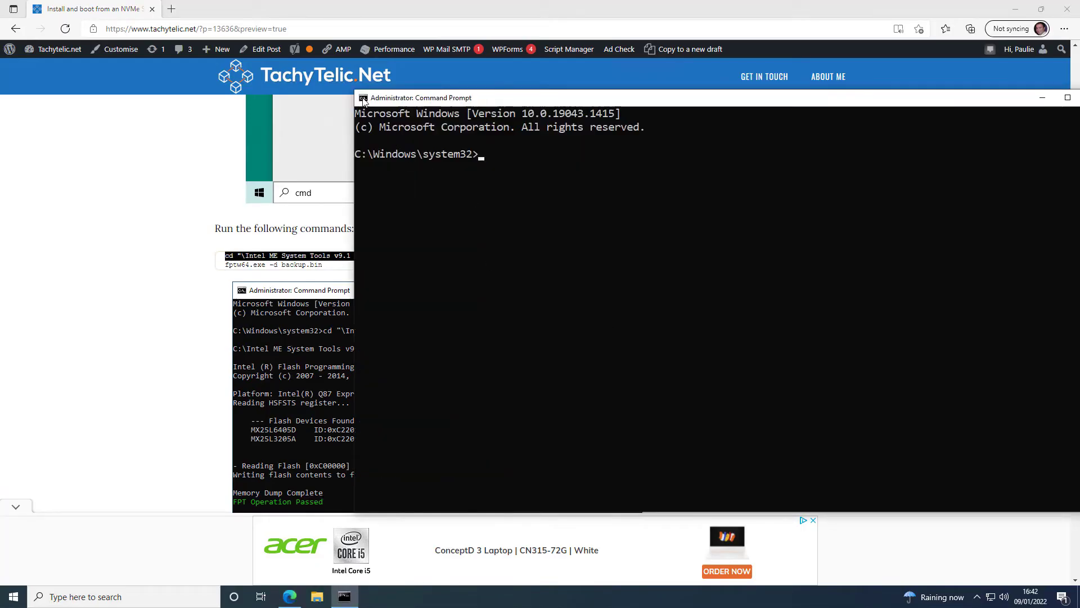
type("cd \"\\Intel ME System Tools v9.1 r7\\Flash Programming Tool\\WIN64\"")
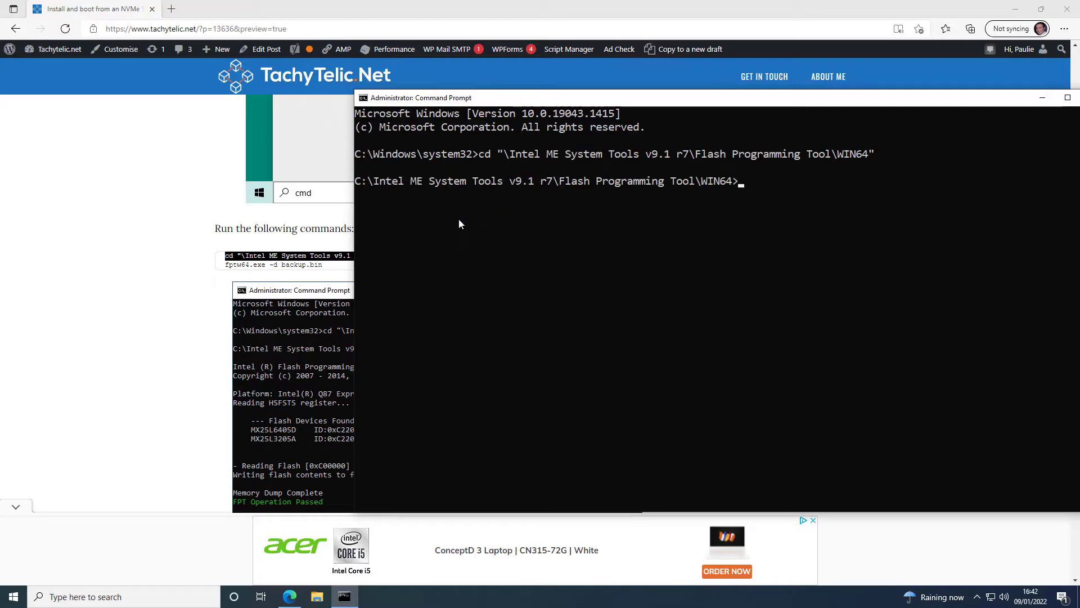
type("fptw64.exe -d")
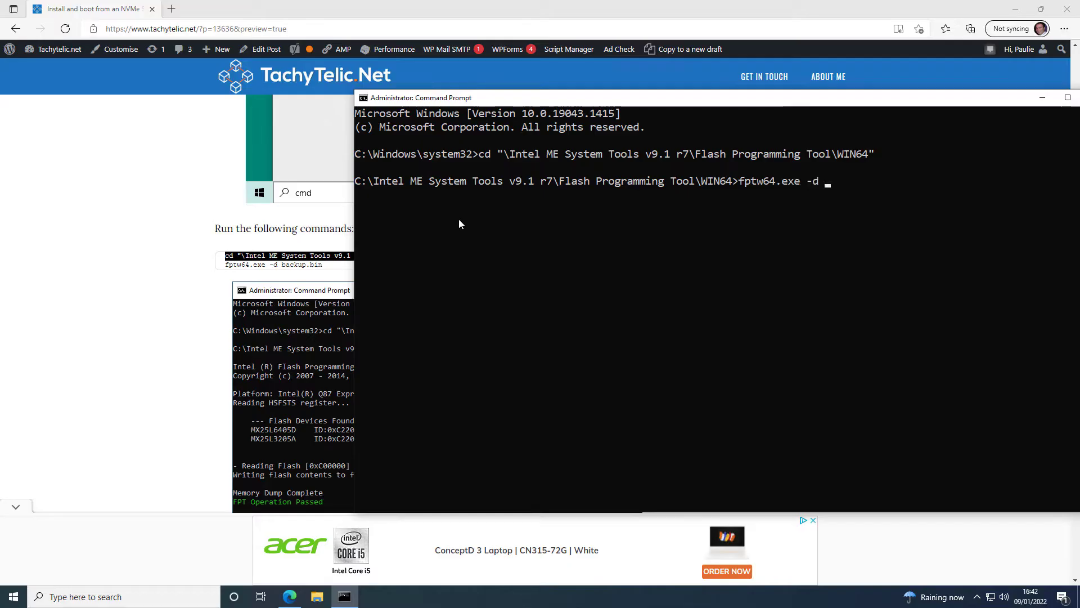
type("backup.b")
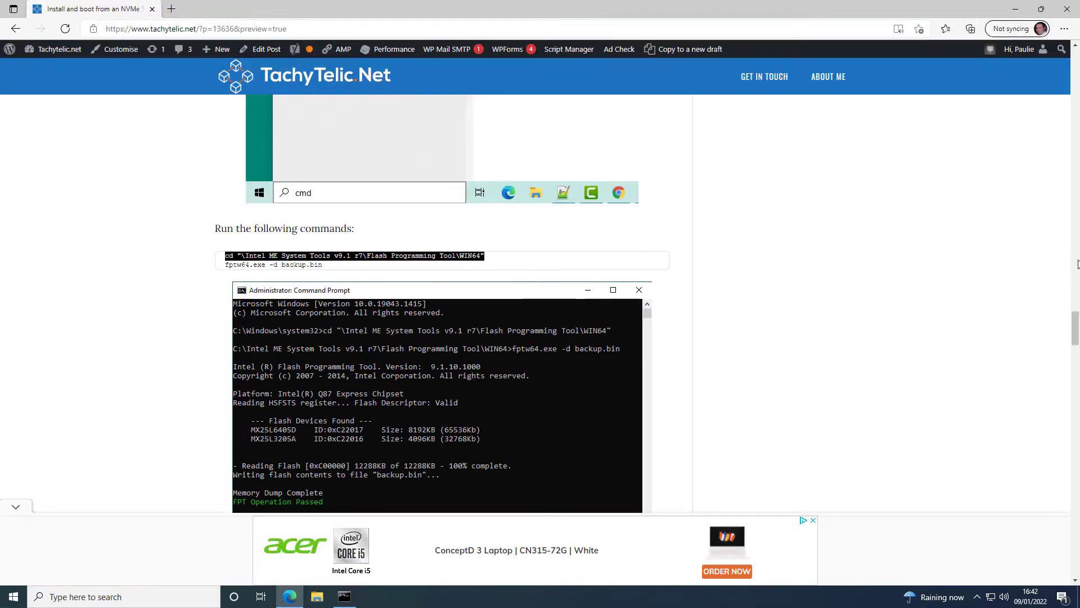
Reach the Modify the BIOS Image section and download UEFITool 0.28.0 from its direct link
scroll("down", 3)
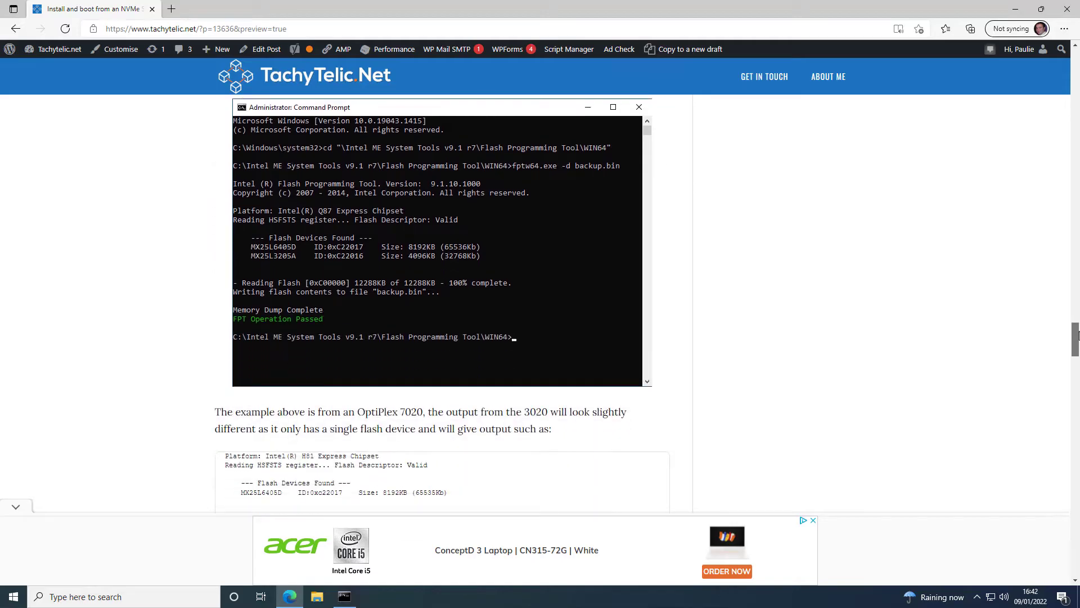
scroll("down", 3)
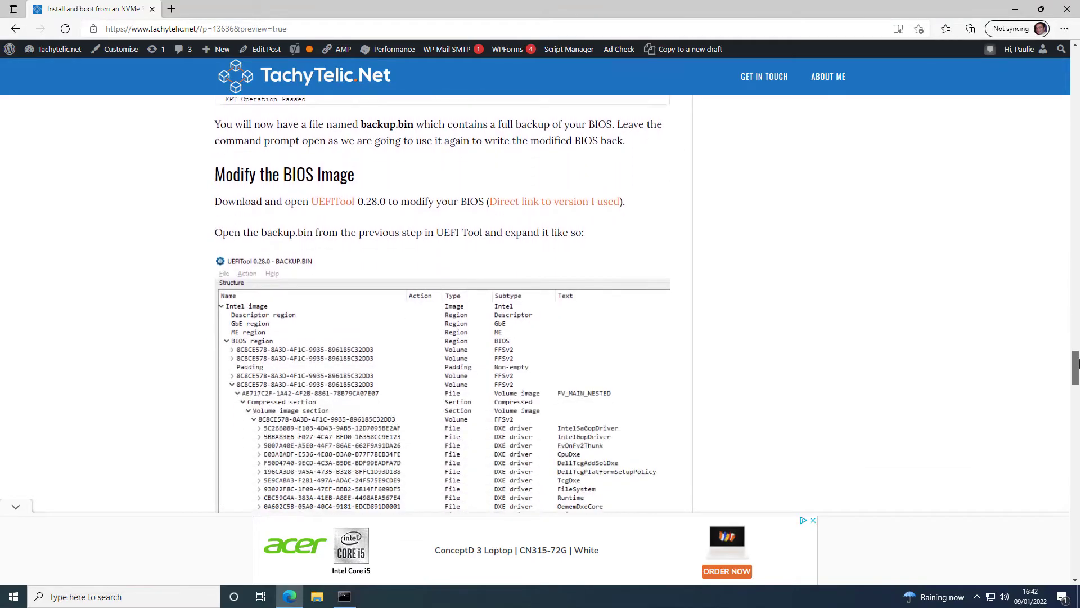
scroll("down", 3)
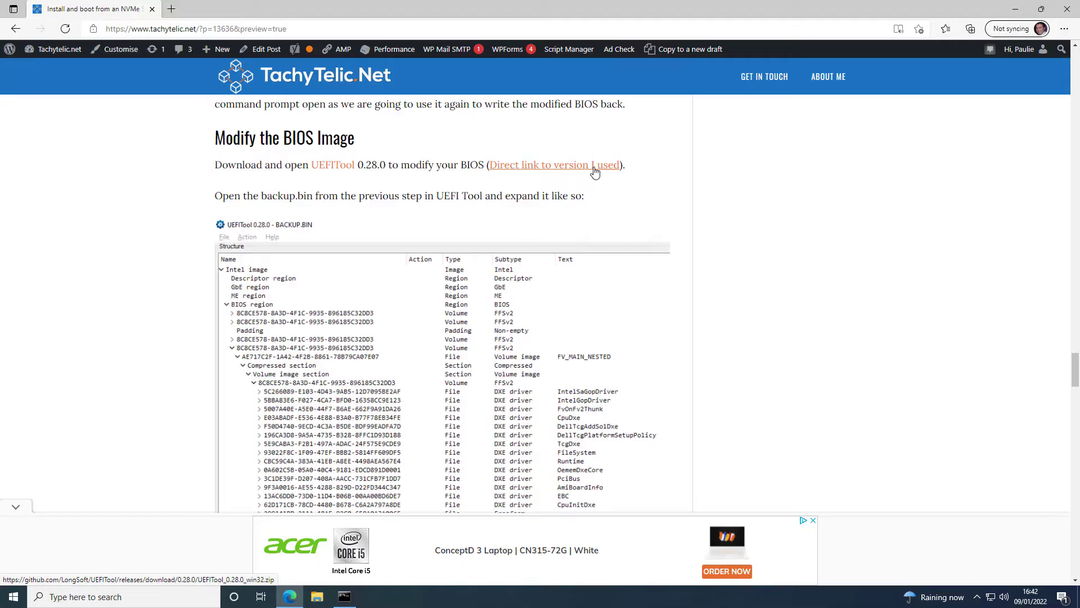
left_click(969, 30)
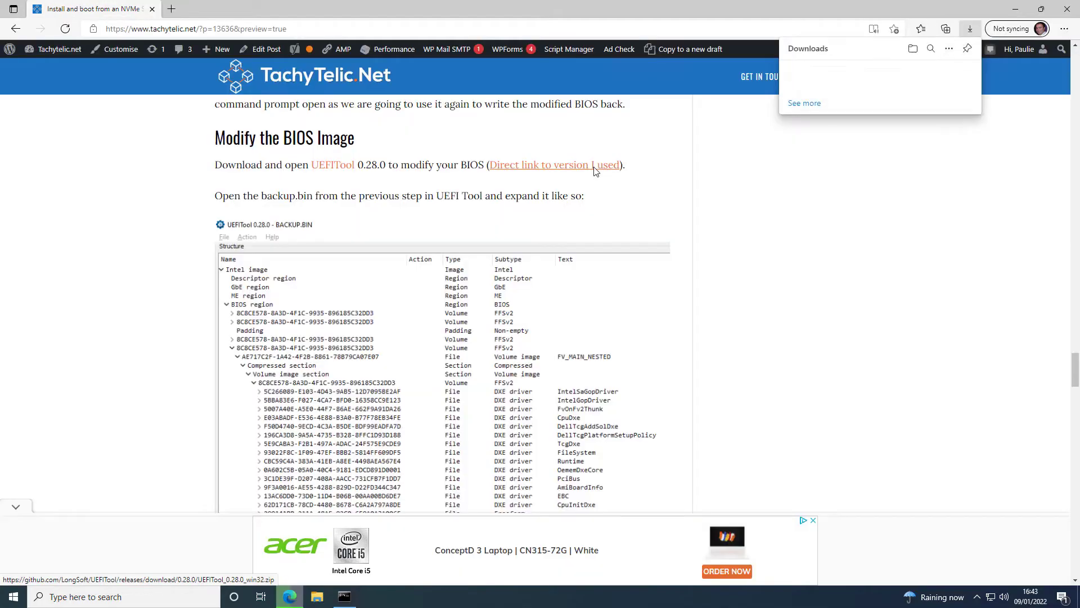
Launch UEFITool from the downloaded zip archive in the Downloads flyout
left_click(555, 164)
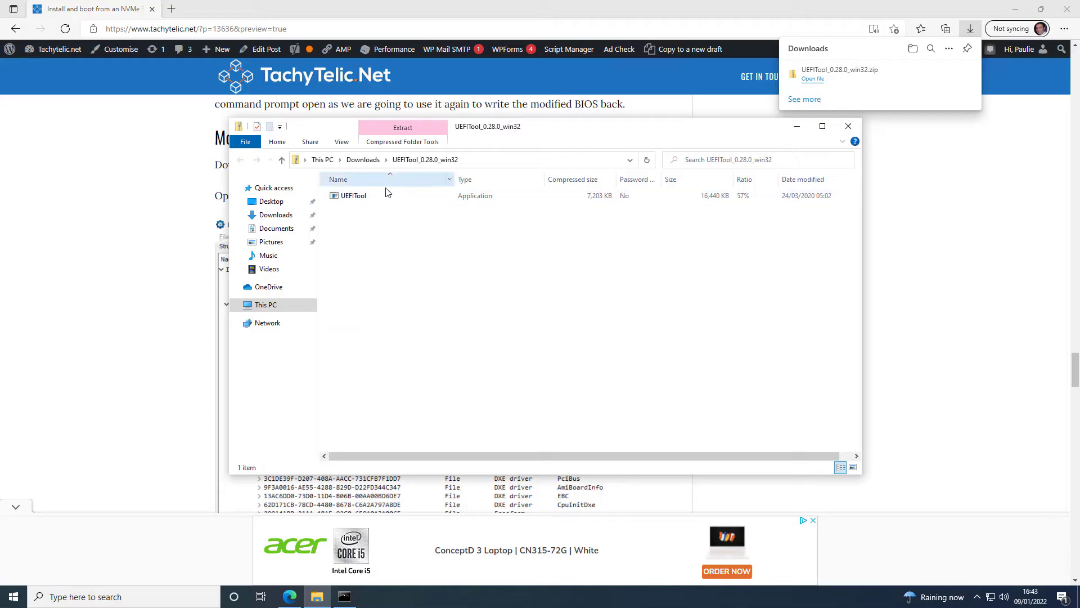
left_click(353, 196)
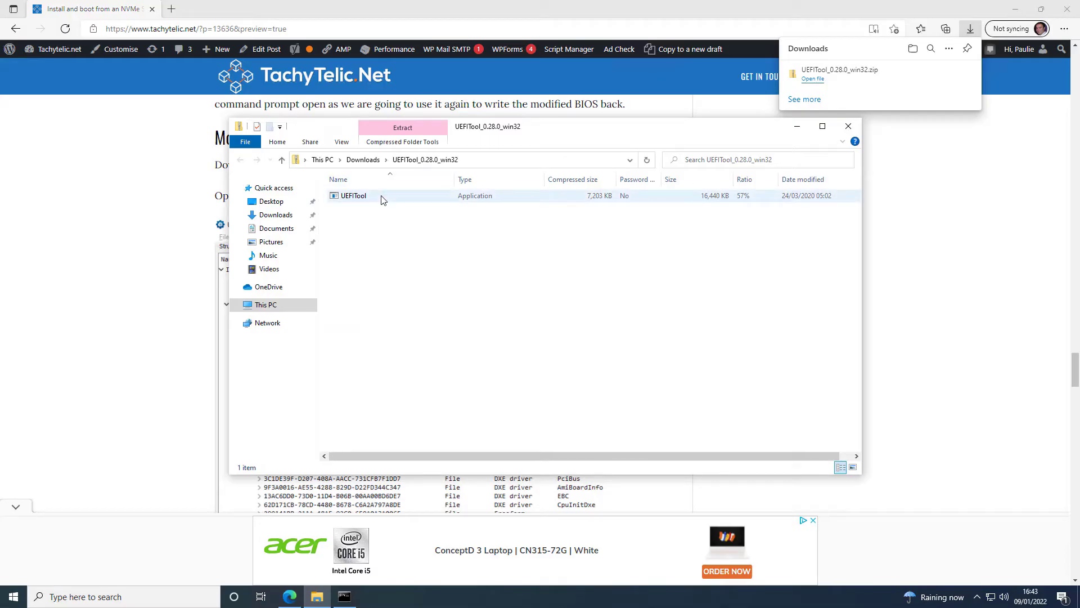
left_click(352, 196)
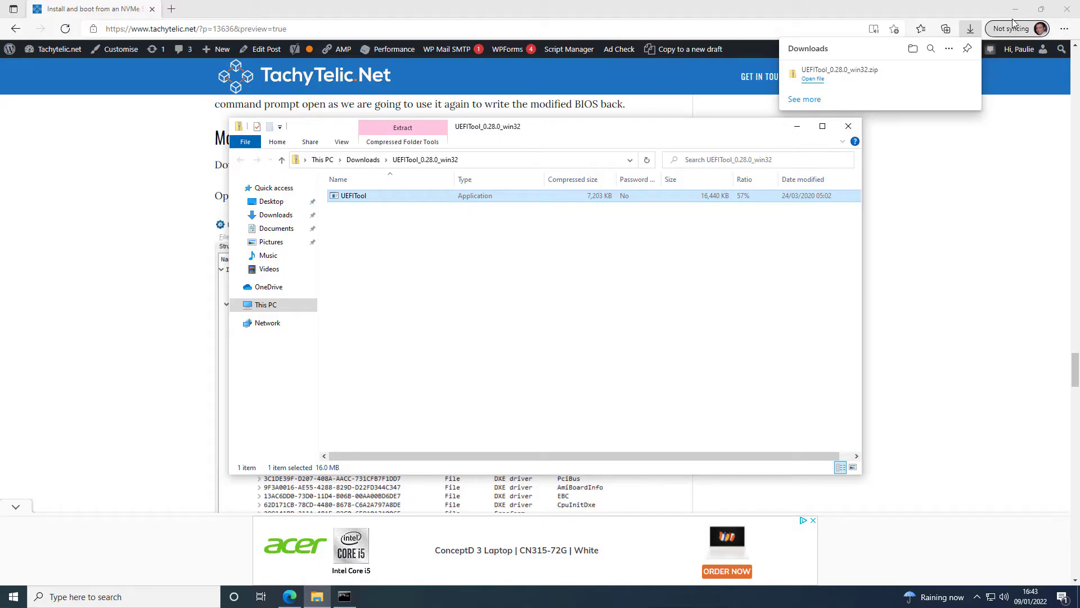
double_click(352, 196)
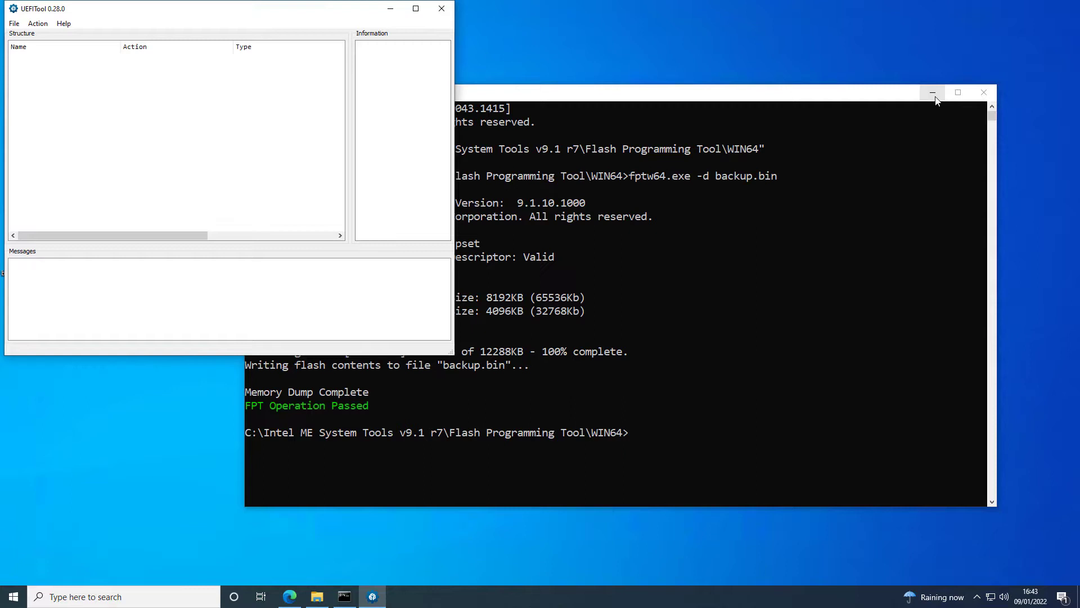
Load backup.bin from the Flash Programming Tool folder as the BIOS image
left_click(290, 72)
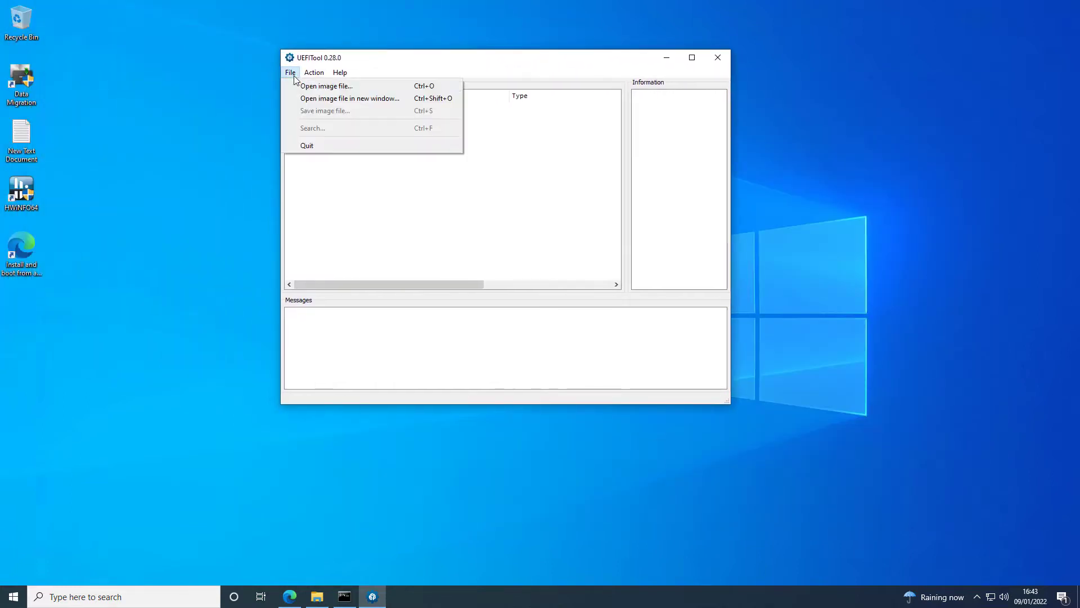
left_click(325, 85)
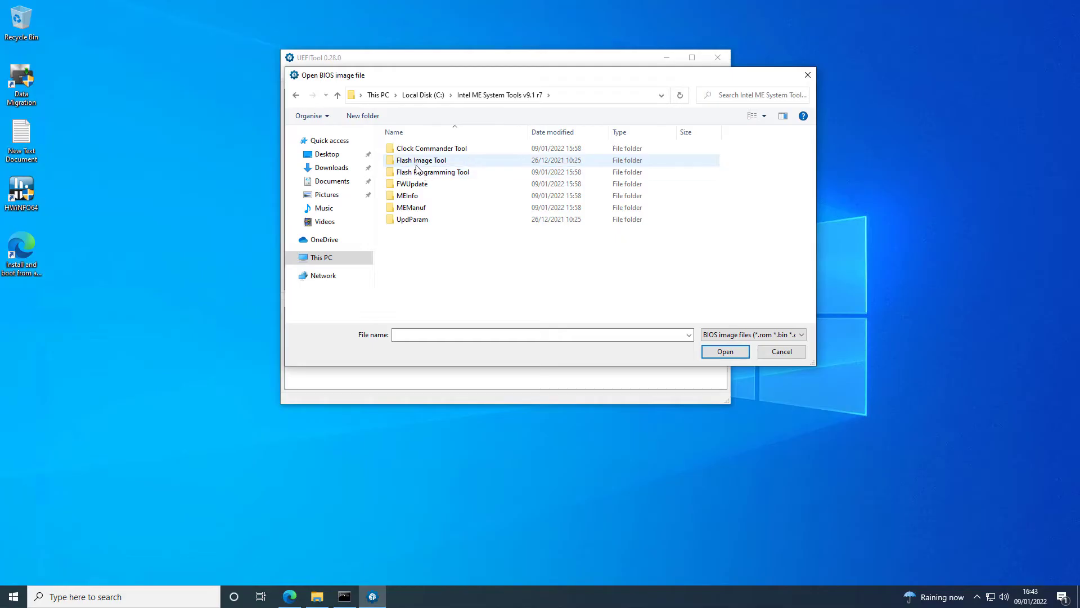
double_click(433, 171)
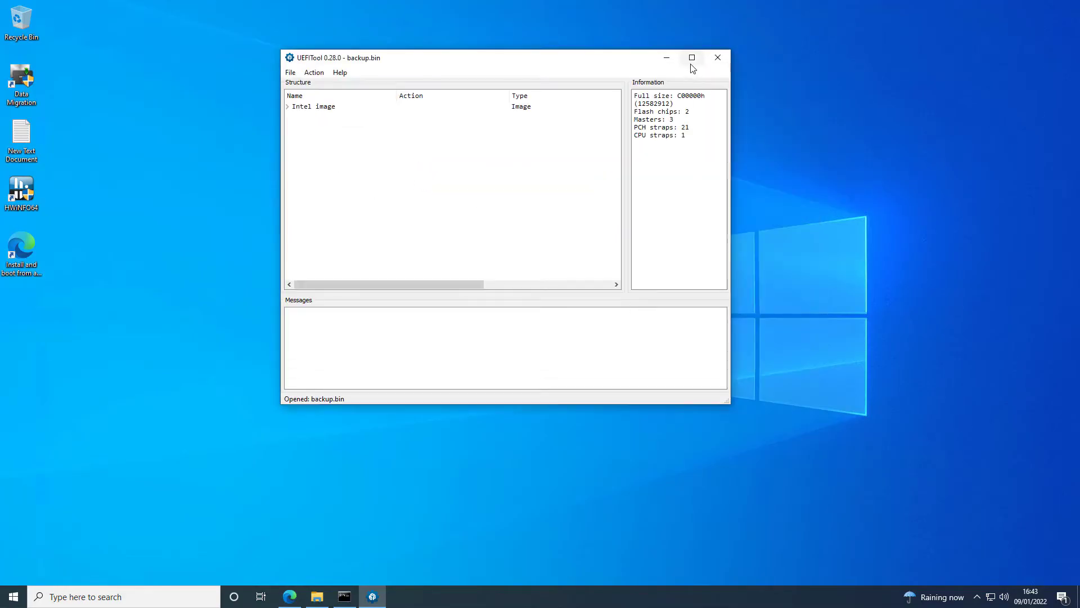
Maximise the window and expand the BIOS region to its firmware volumes, collapsing a mis-opened one
left_click(691, 58)
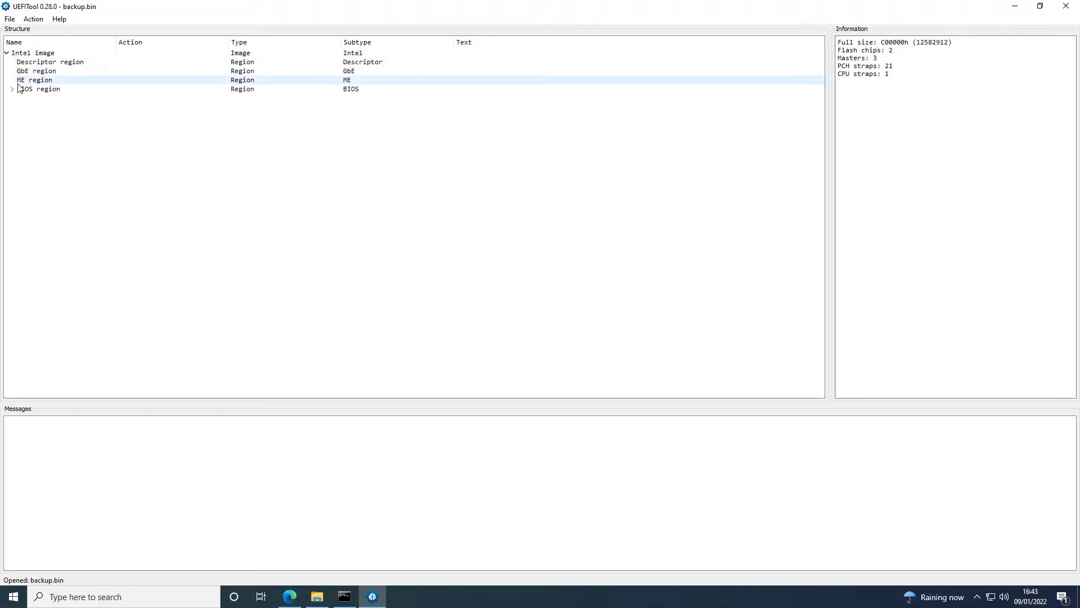
left_click(13, 89)
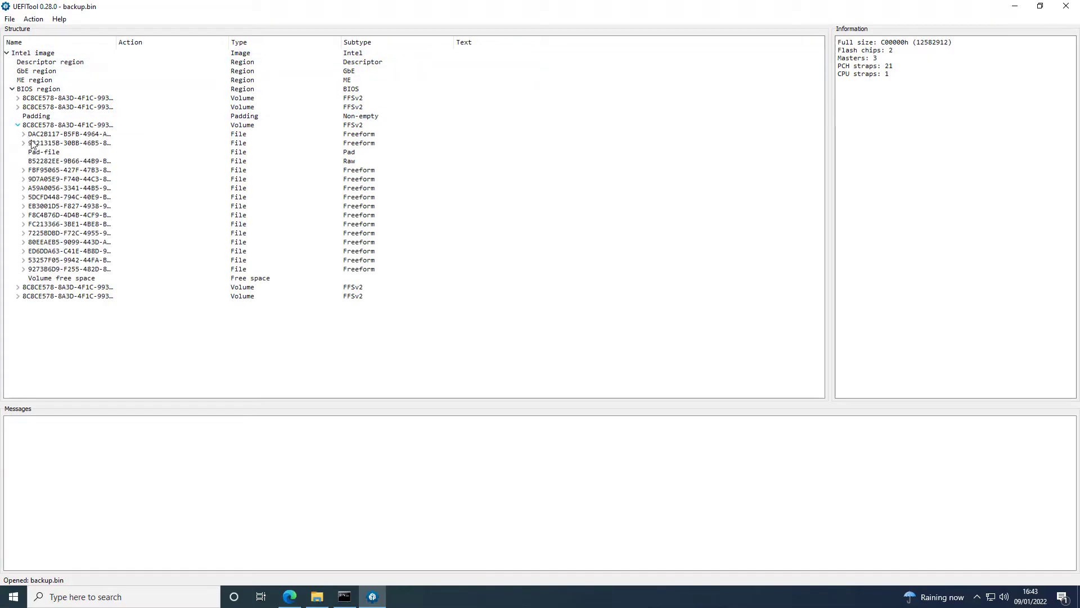
left_click(289, 596)
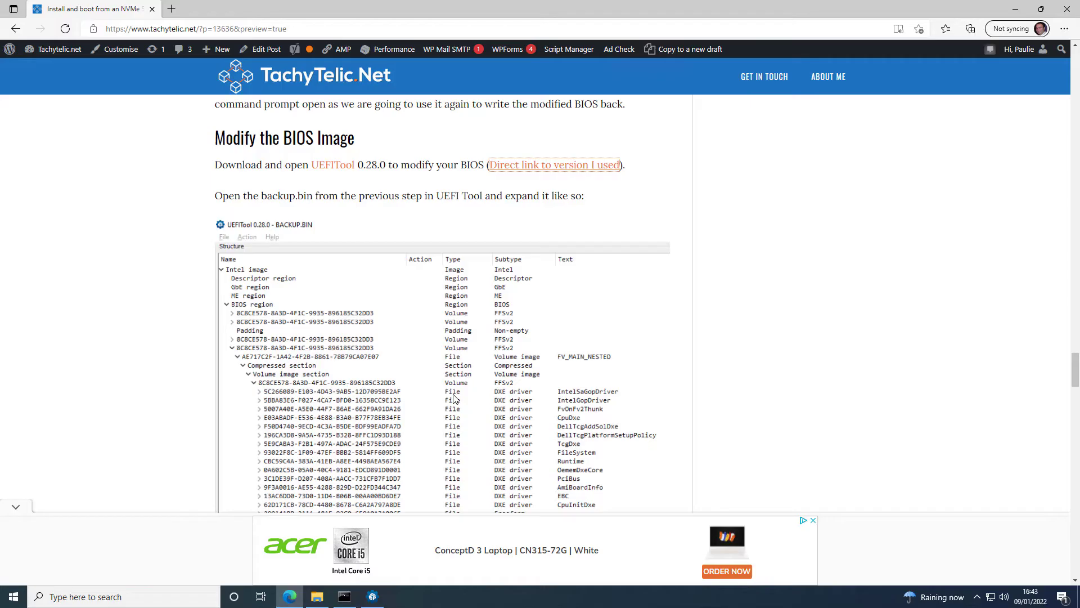
mouse_move(977, 33)
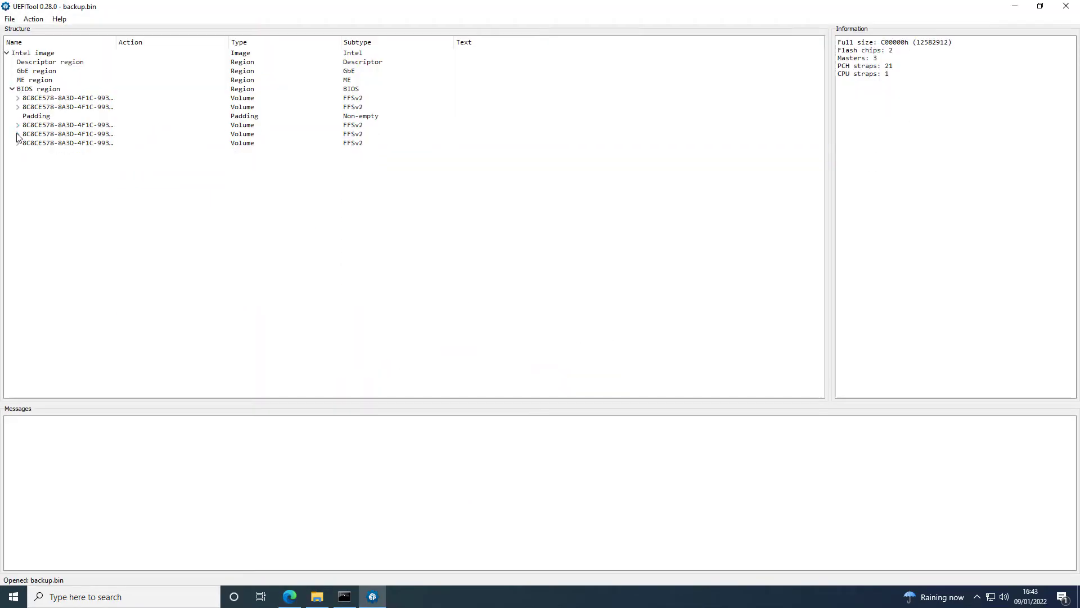
Expand the fifth volume, FV_MAIN_NESTED file and Compressed section, then select NvmExpressDxe_Small
left_click(17, 134)
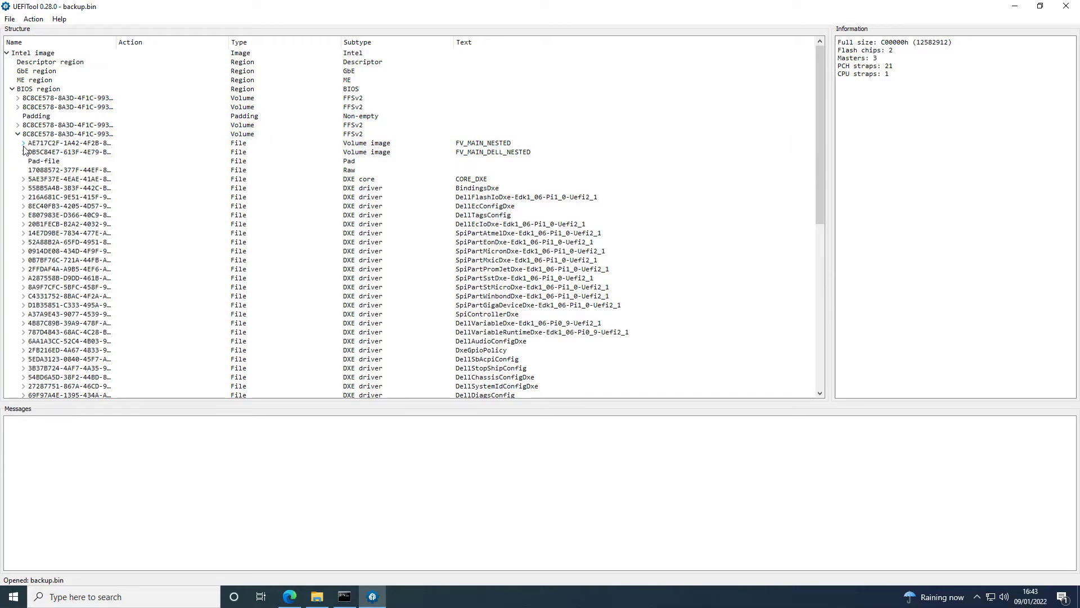
left_click(290, 596)
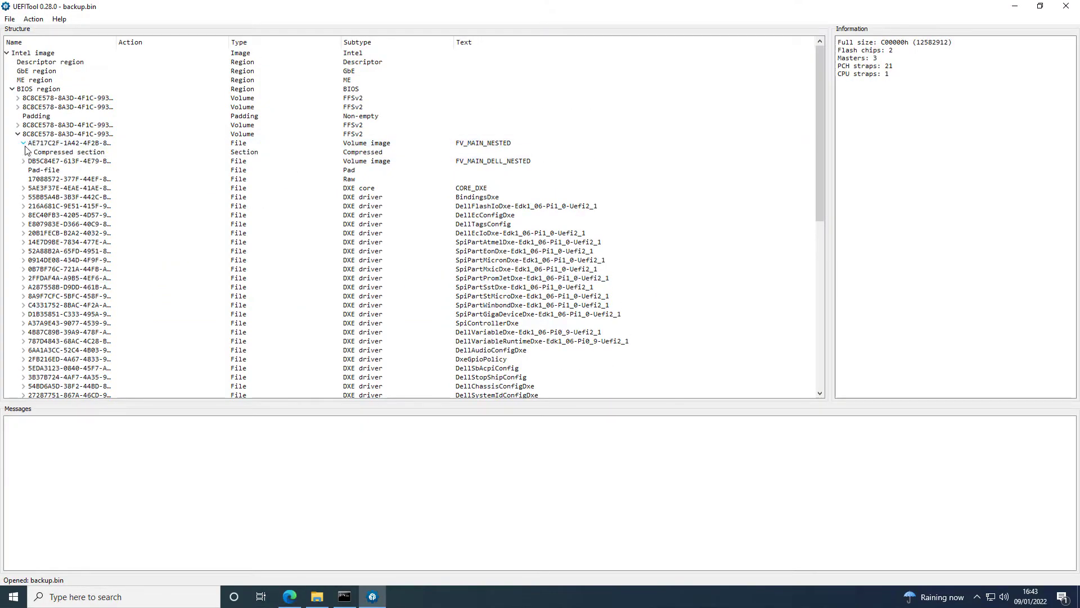
left_click(23, 152)
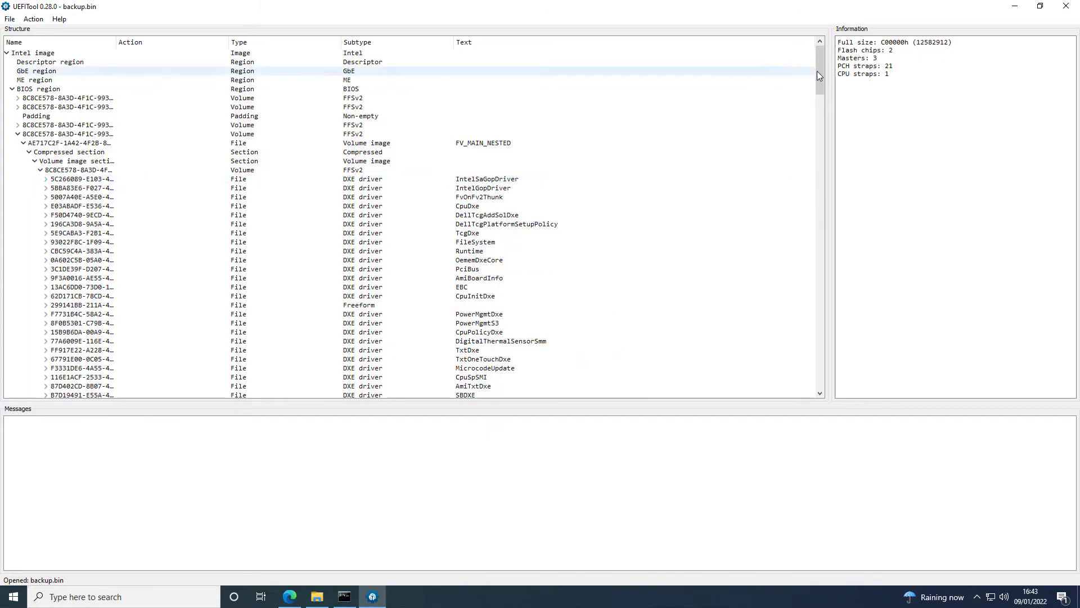
scroll("down", 3)
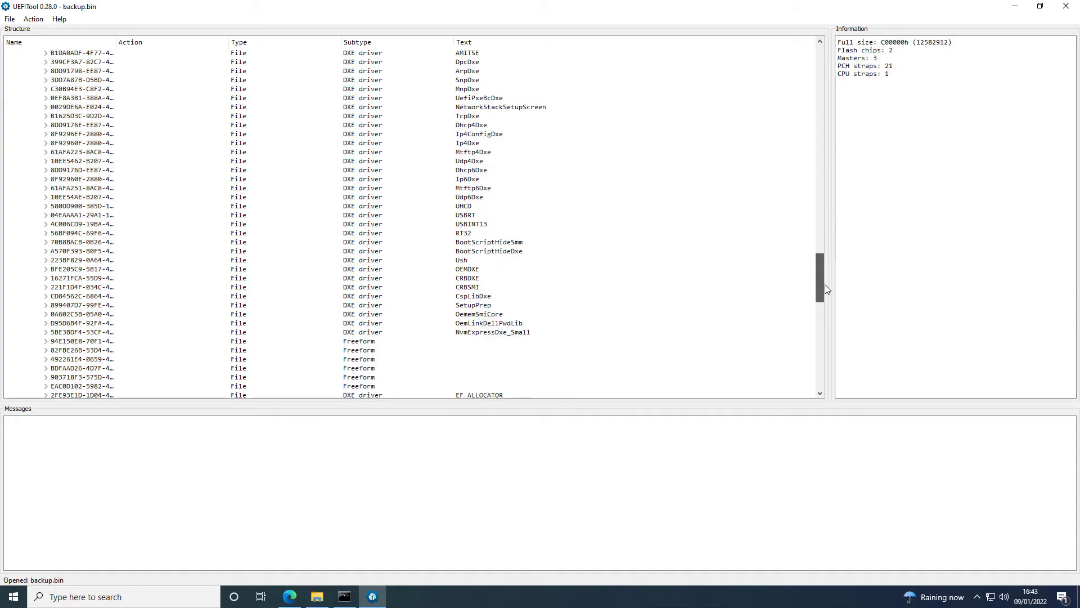
left_click(492, 215)
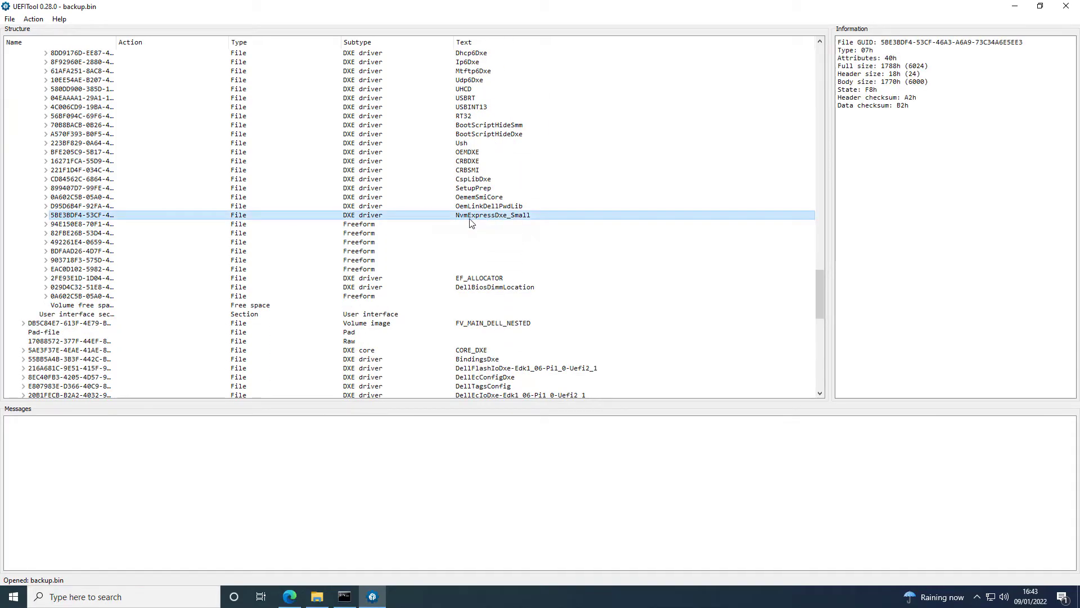
Mark NvmExpressDxe_Small for removal, save the rebuilt image over backup.bin and reopen it
right_click(493, 215)
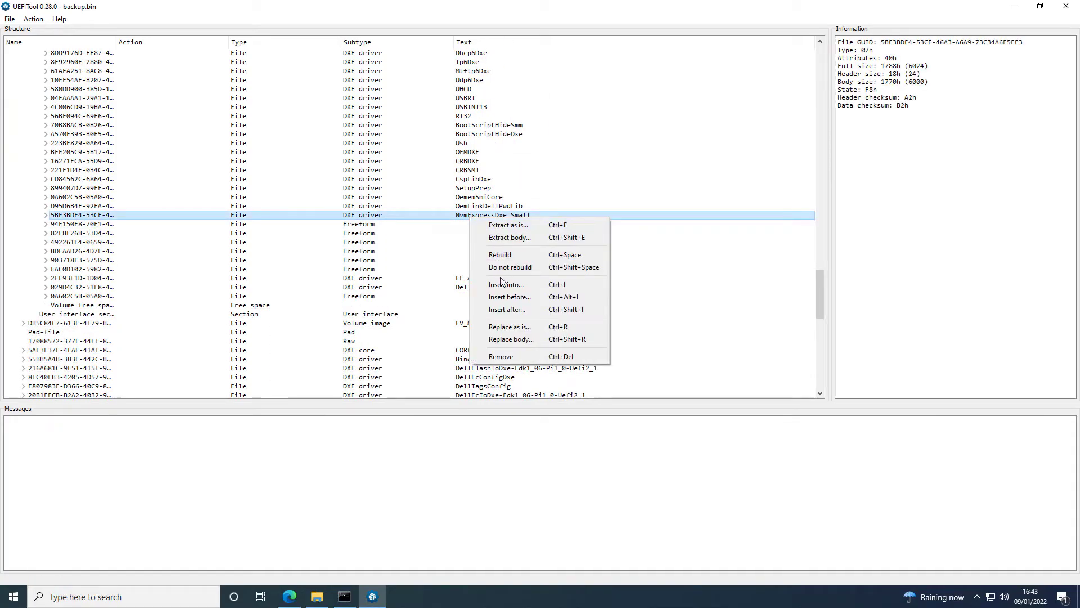
left_click(501, 356)
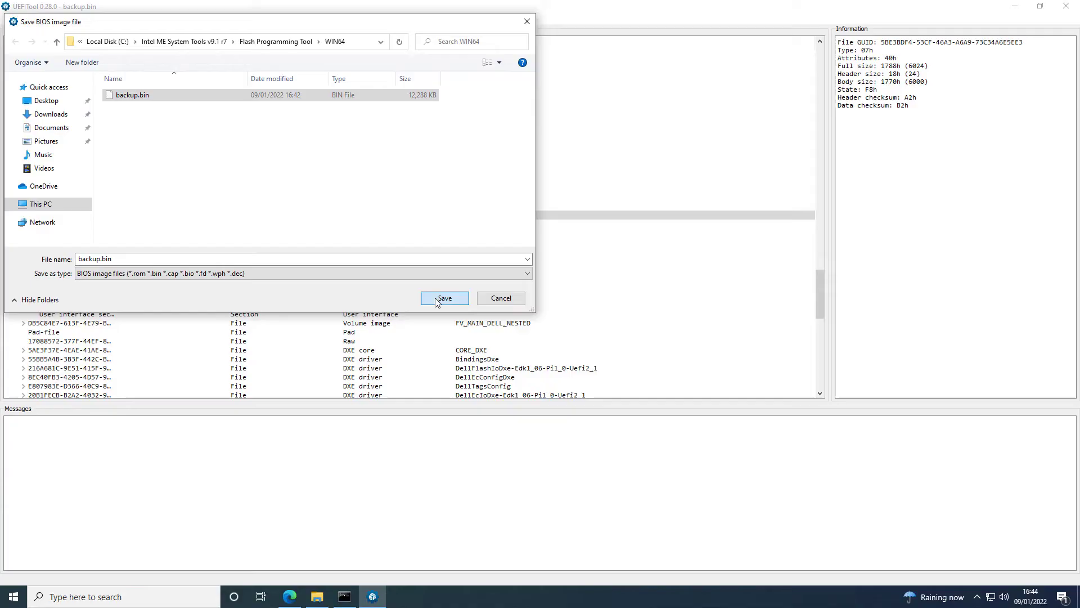
left_click(444, 297)
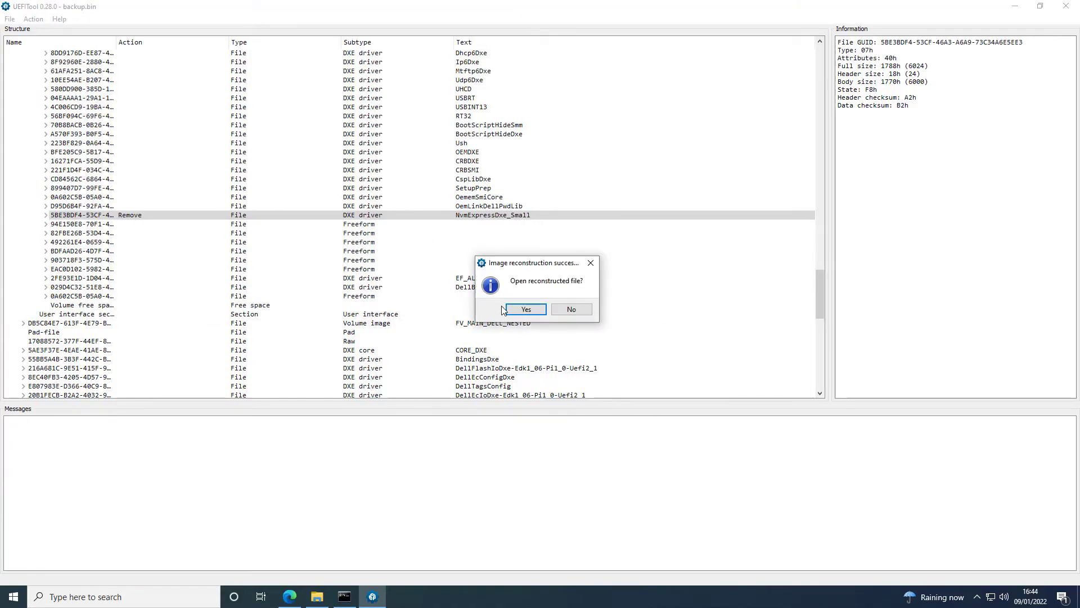
left_click(525, 308)
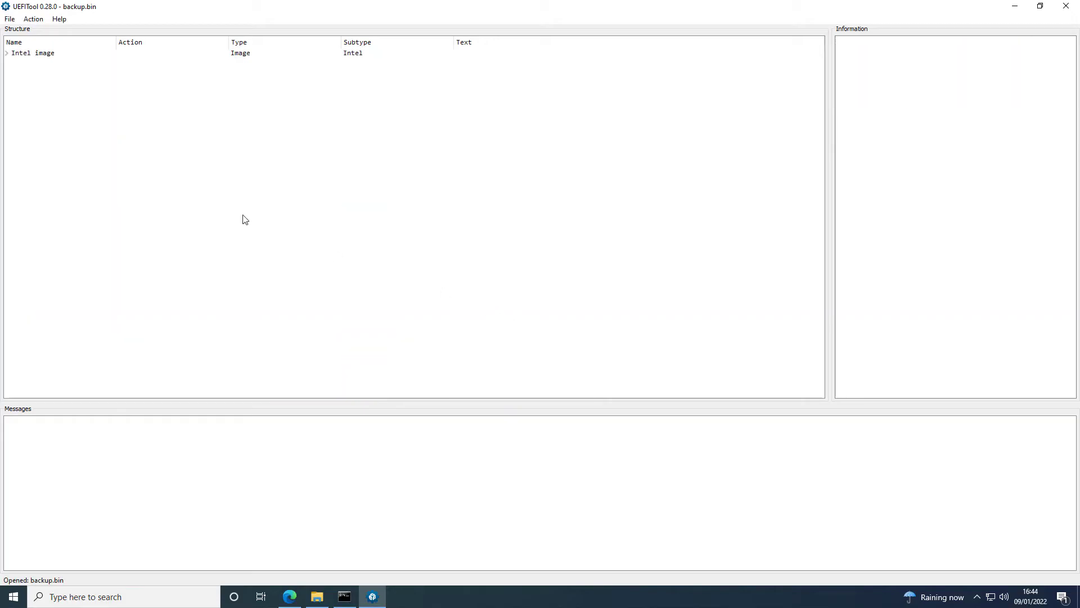
Expand Intel image, BIOS region and the nested volume, scrolling to OemLinkDell1PwdLib at the end of the DXE drivers
left_click(7, 53)
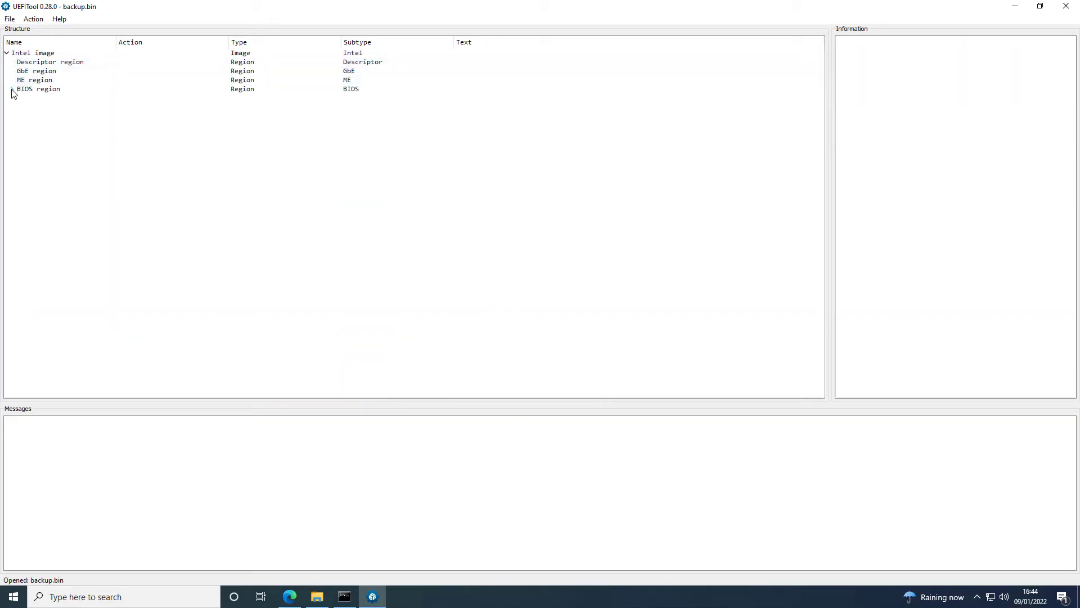
left_click(11, 89)
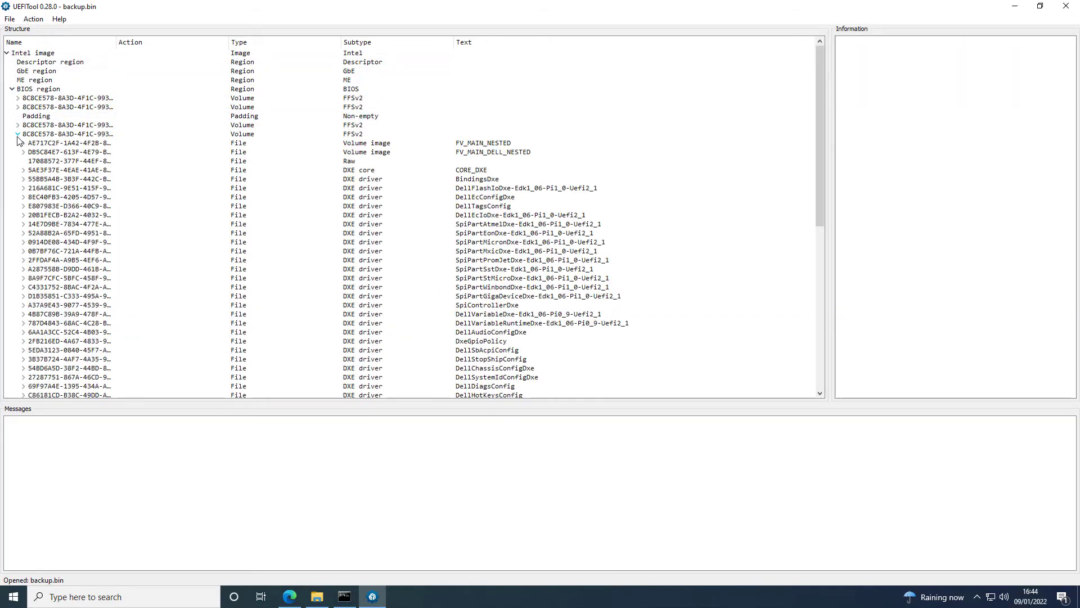
left_click(23, 143)
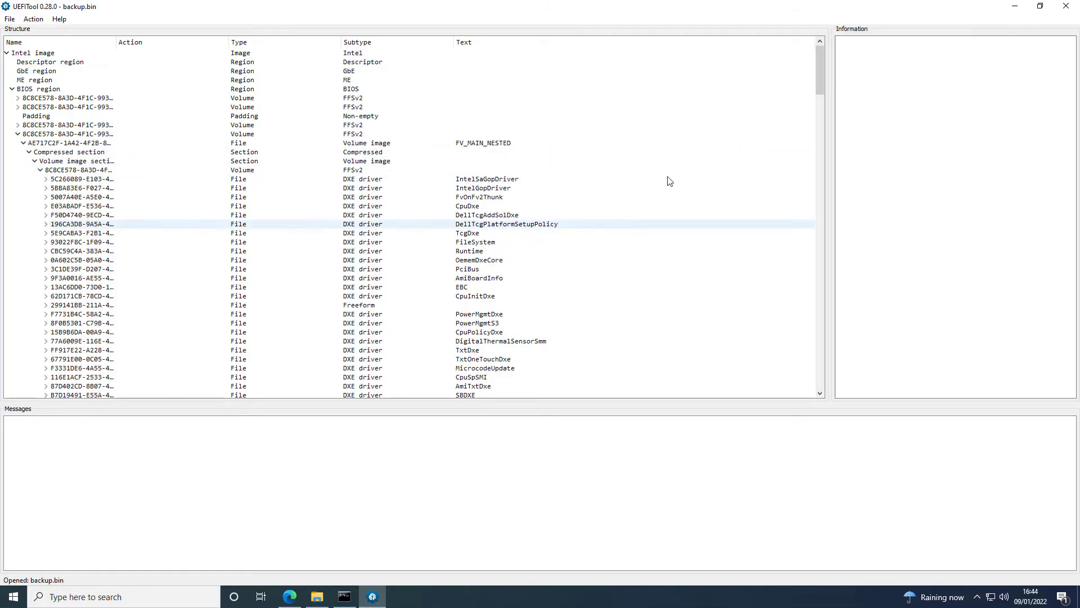
scroll("down", 3)
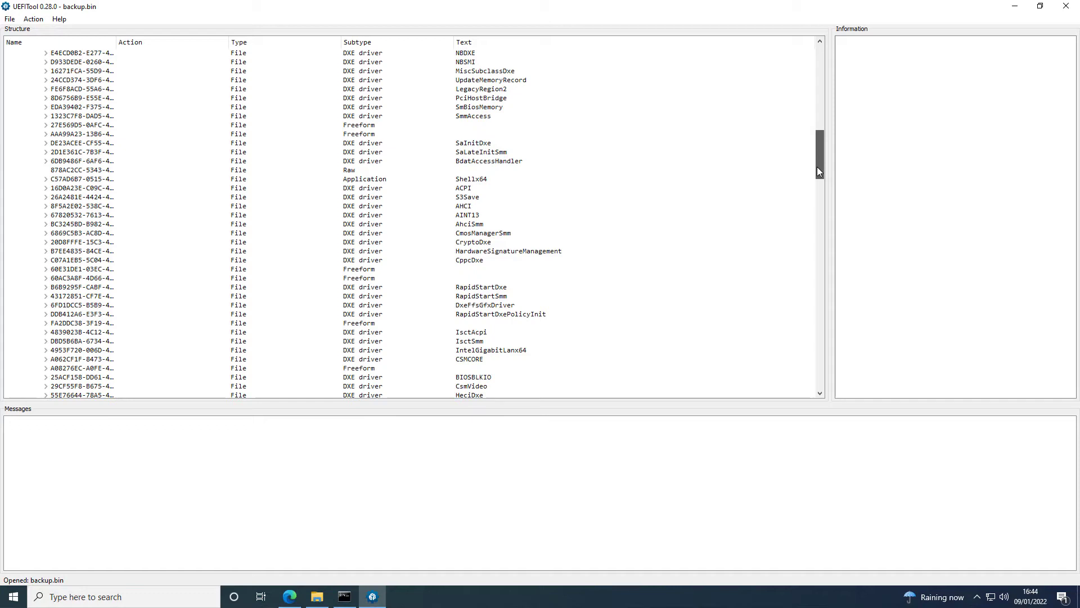
scroll("down", 3)
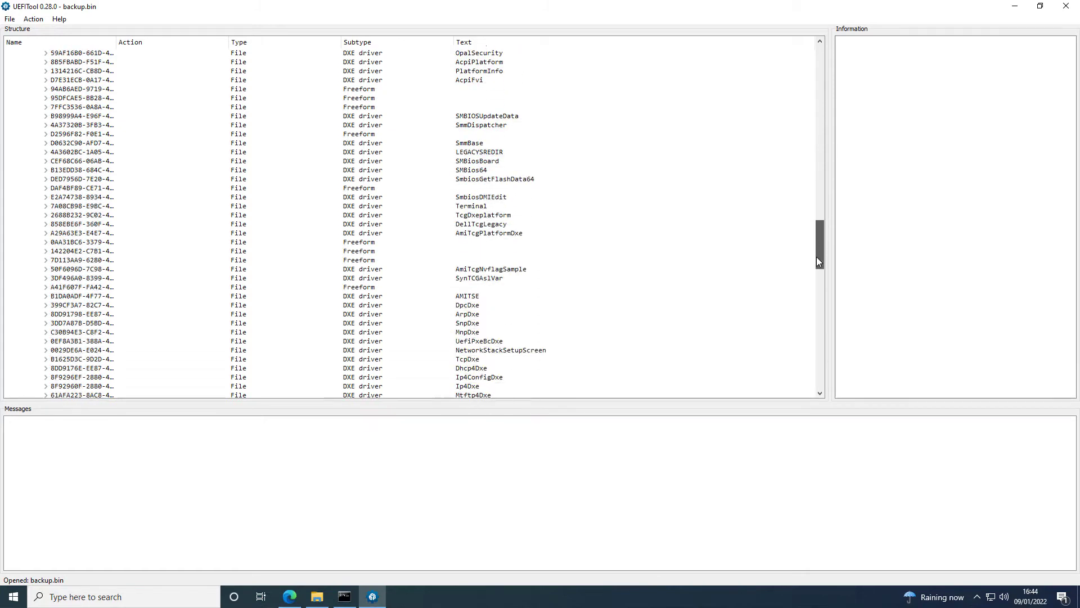
scroll("down", 3)
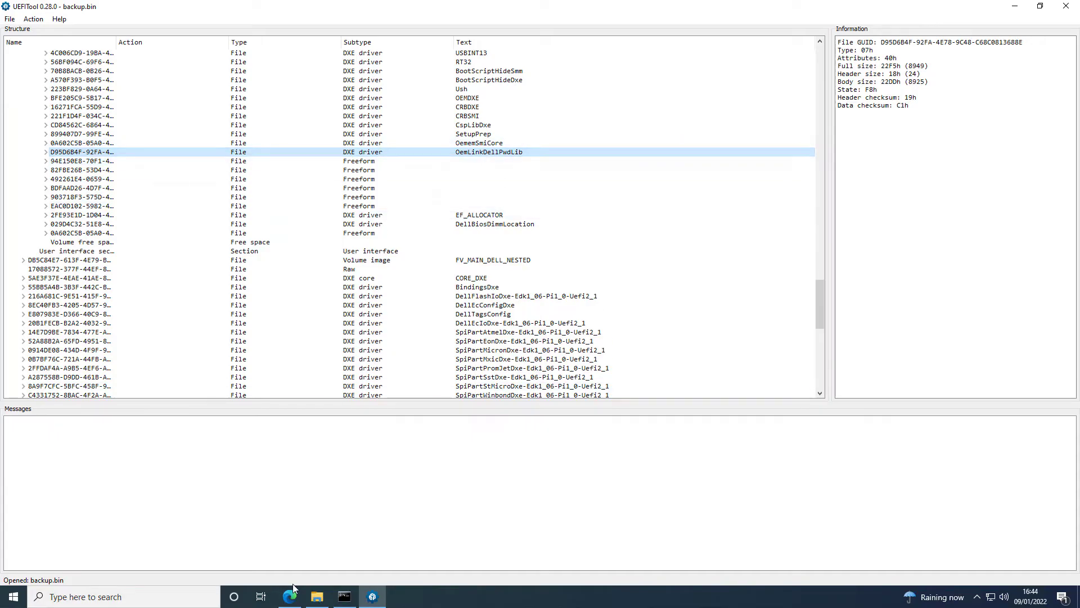
Download NvmExpressDxe_Small.ffs from the guide's NVMe Express Driver link and show it in Downloads
left_click(289, 597)
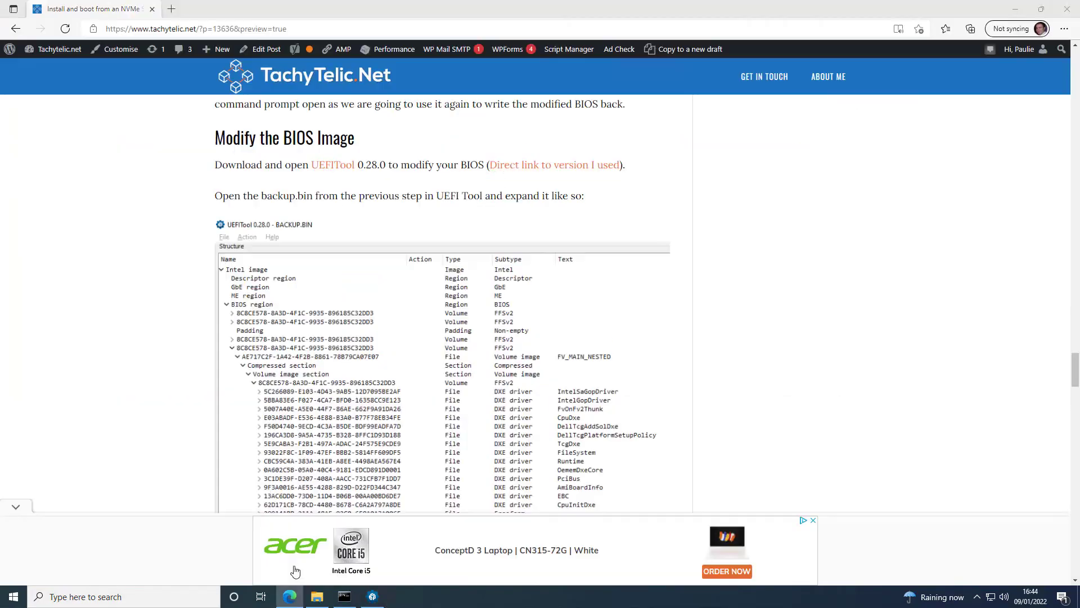
scroll("down", 3)
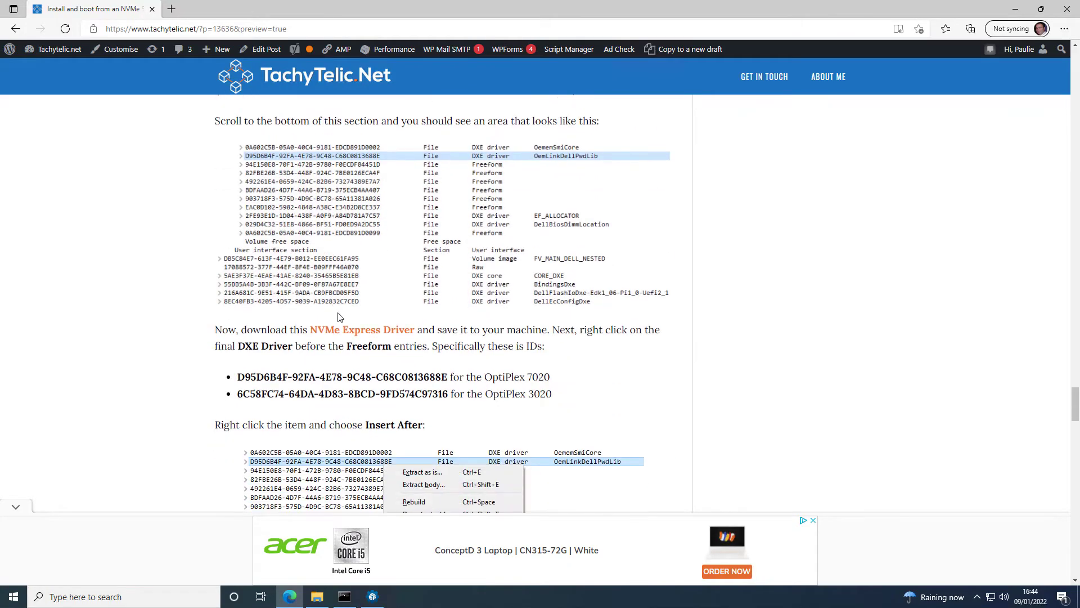
left_click(361, 329)
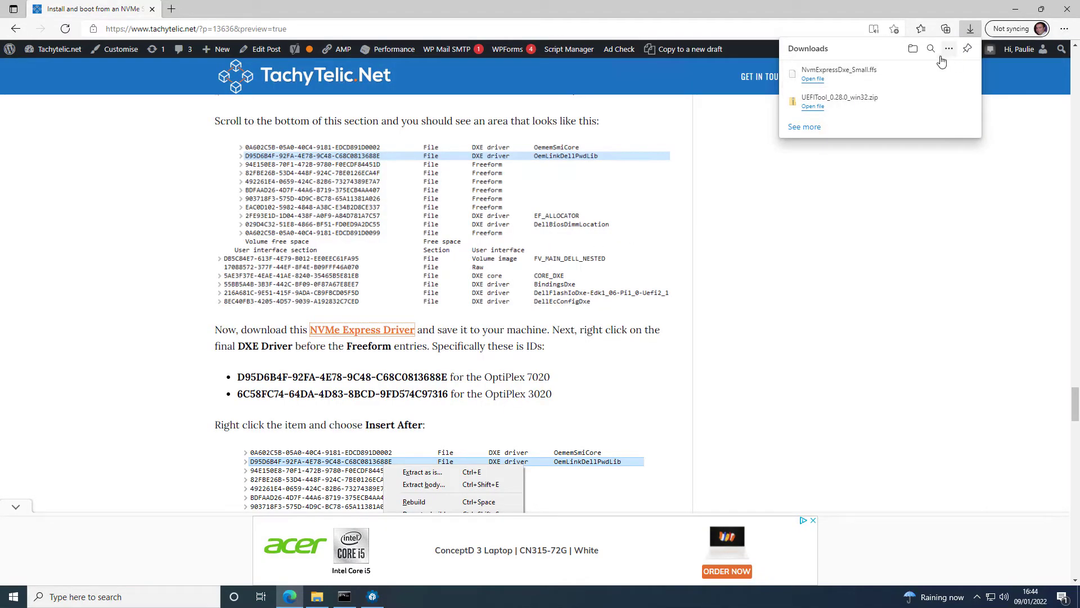
left_click(315, 596)
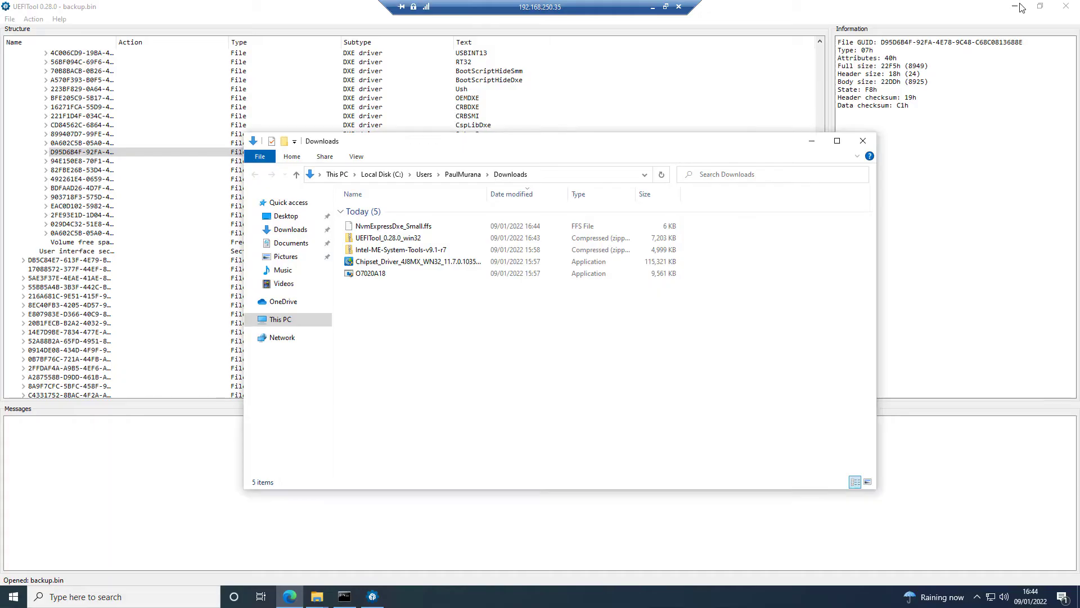
Insert the driver file after OemLinkDell1PwdLib and save the modified image as nvme.bin
right_click(78, 152)
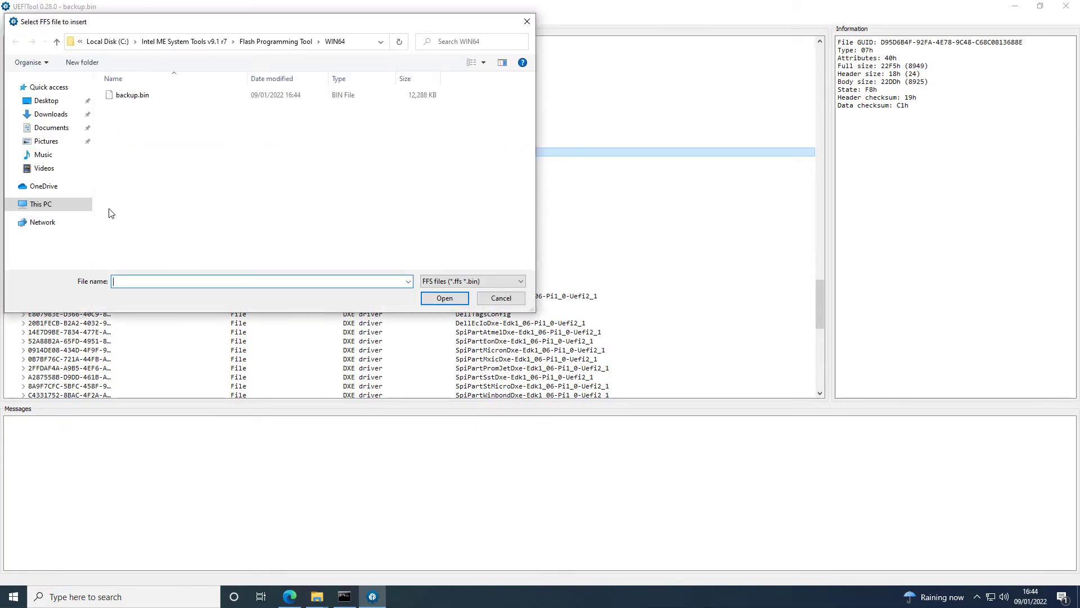
left_click(51, 114)
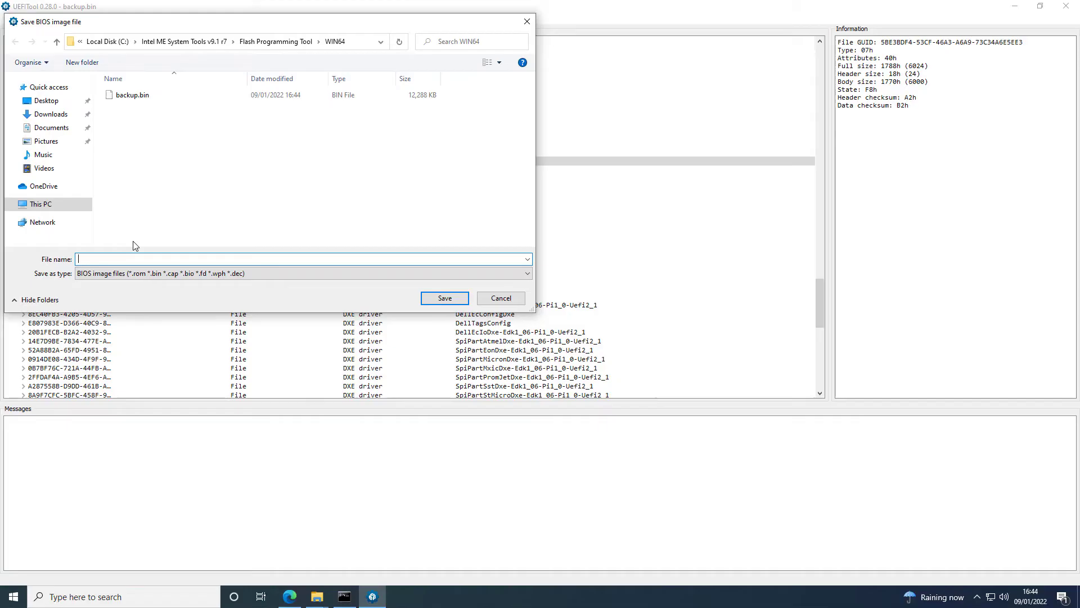
type("nvme.bin")
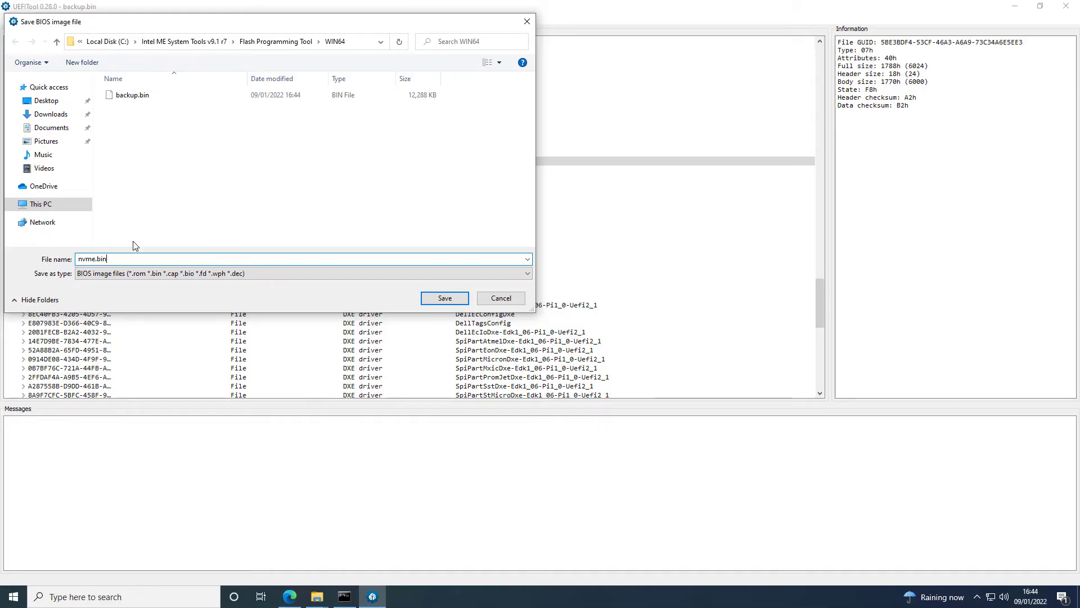
left_click(445, 297)
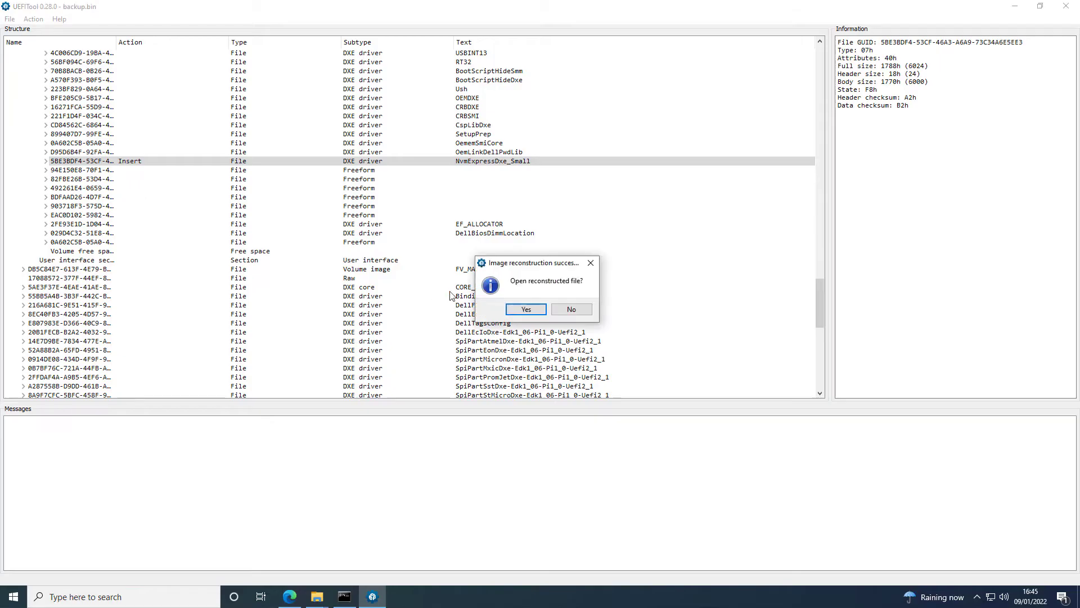
Reopen nvme.bin, expand to the compressed main volume to confirm NvmExpressDxe_Small, then minimise UEFITool
left_click(526, 308)
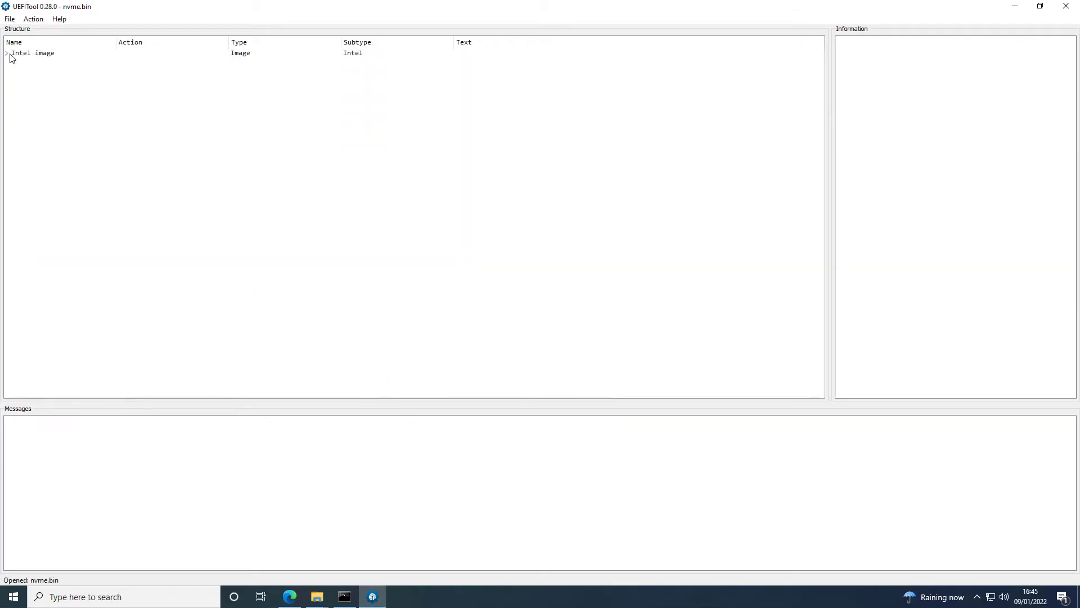
left_click(6, 53)
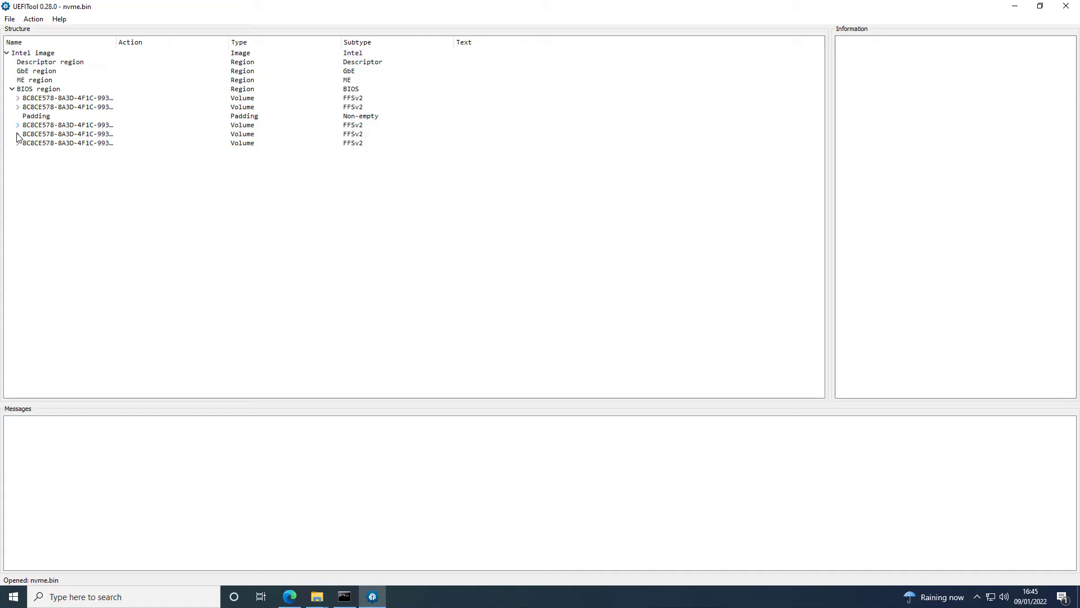
left_click(17, 134)
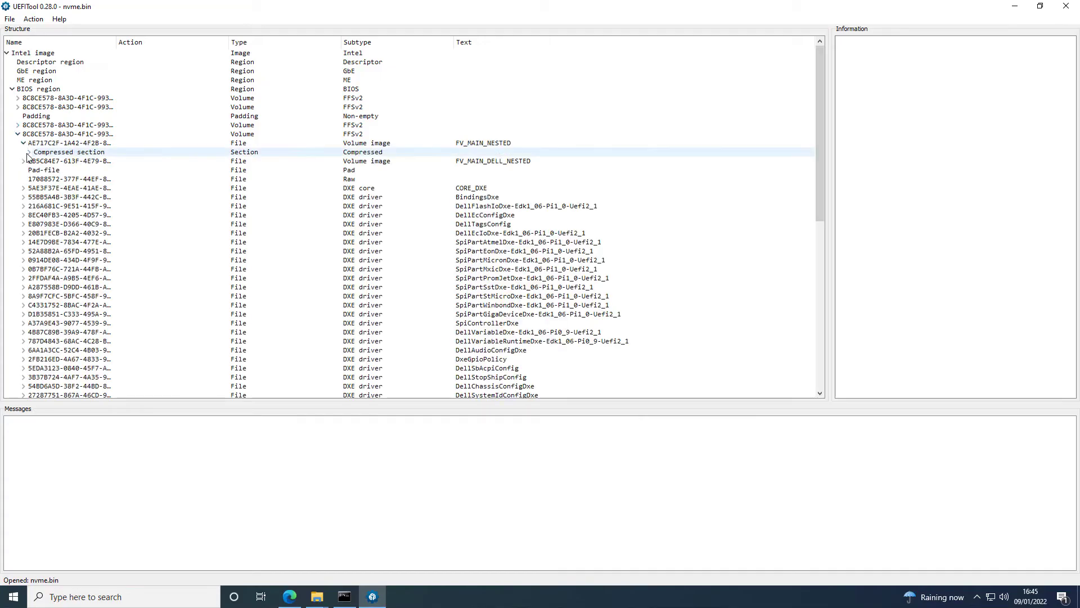
left_click(24, 152)
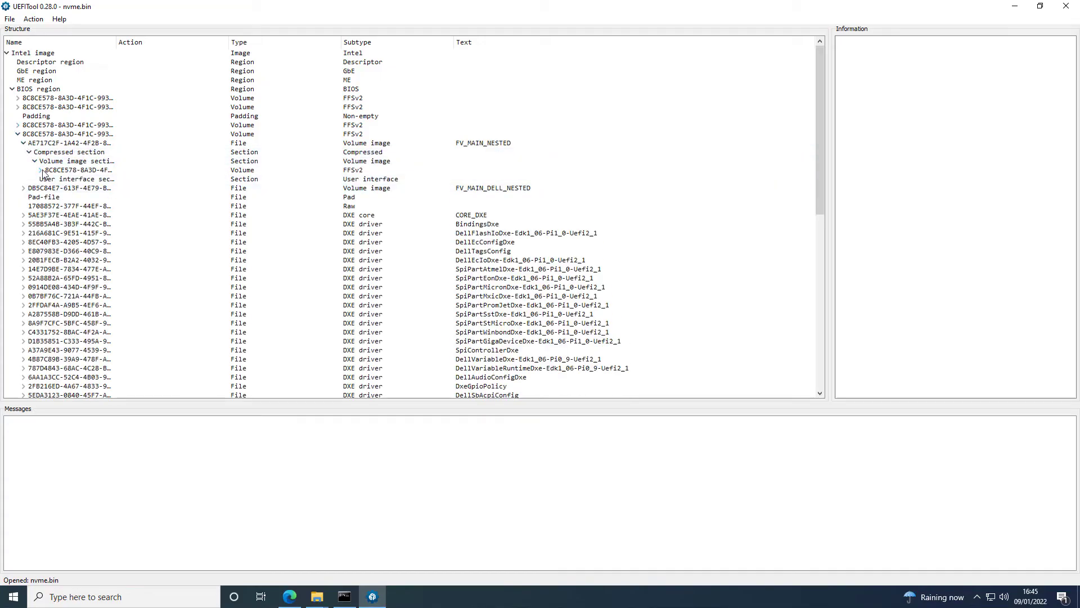
scroll("down", 3)
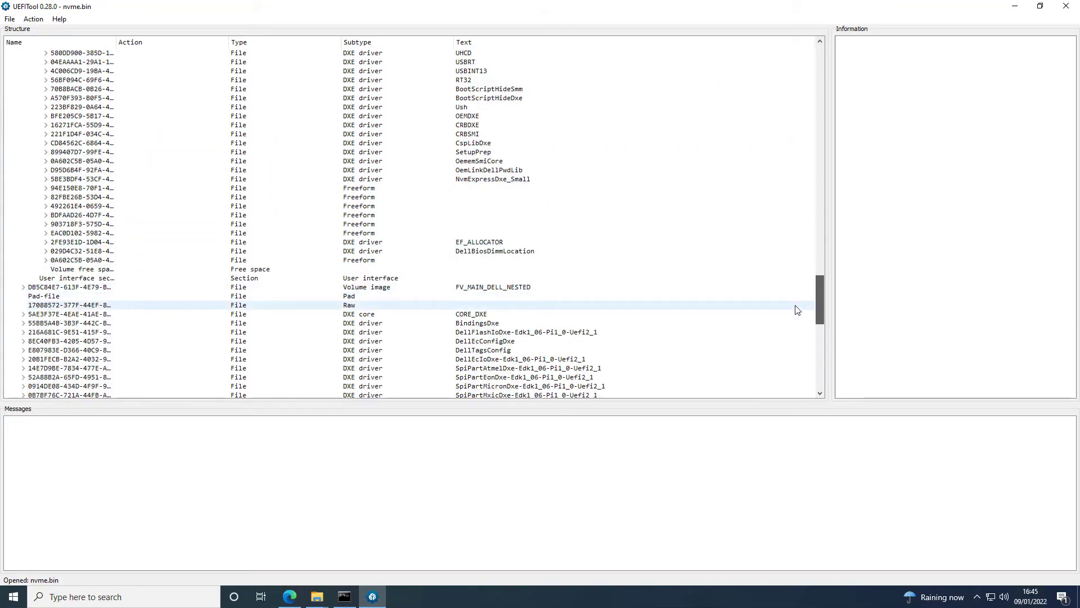
left_click(493, 170)
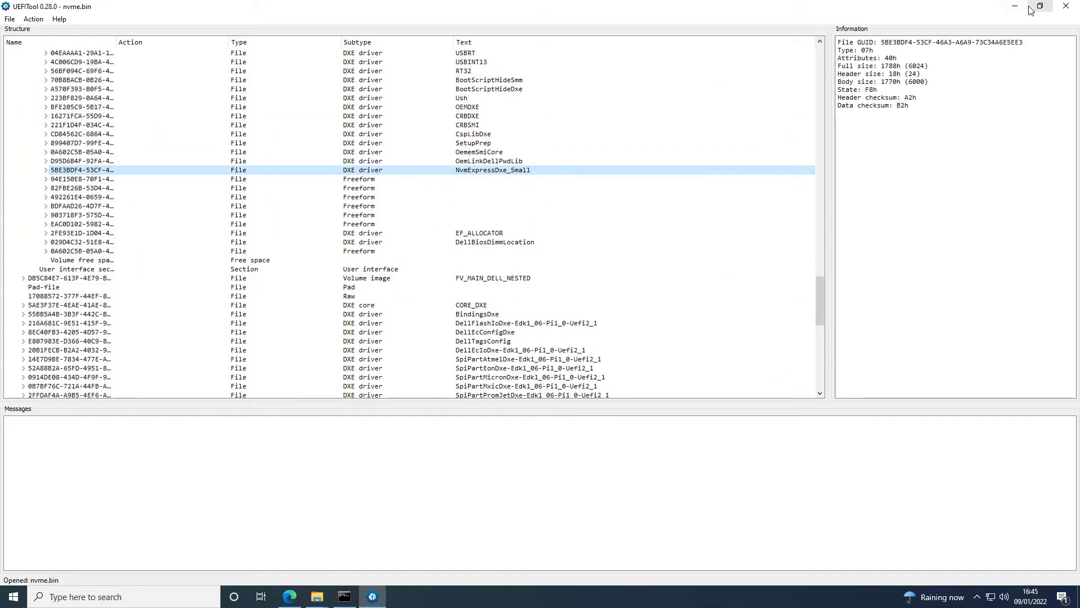
left_click(316, 596)
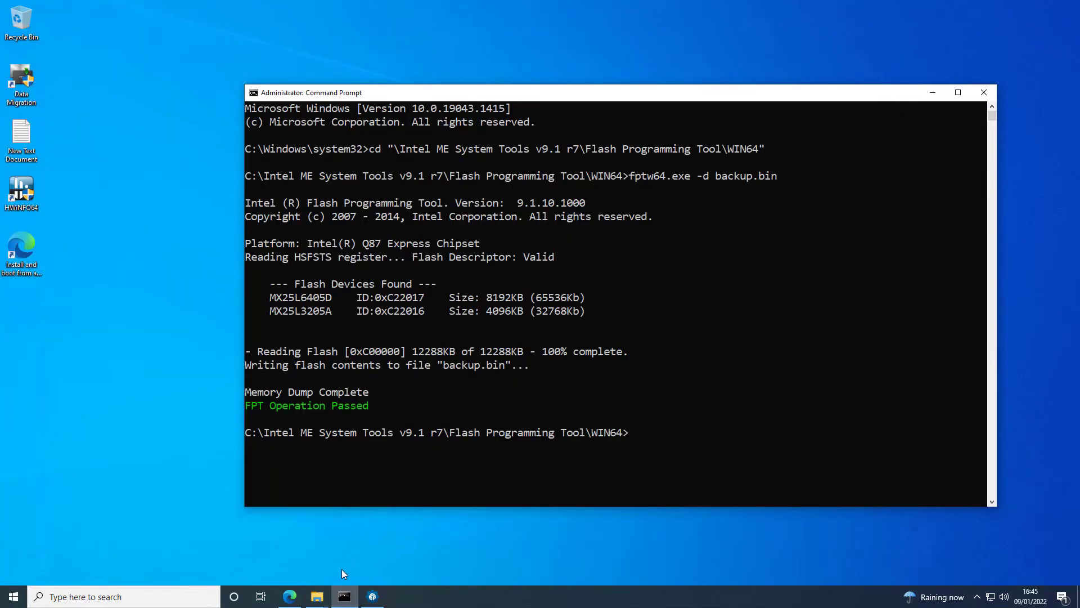
Scroll the TachyTelic guide to the 'Write the new BIOS to the machine' section with its fptw64 command
left_click(289, 596)
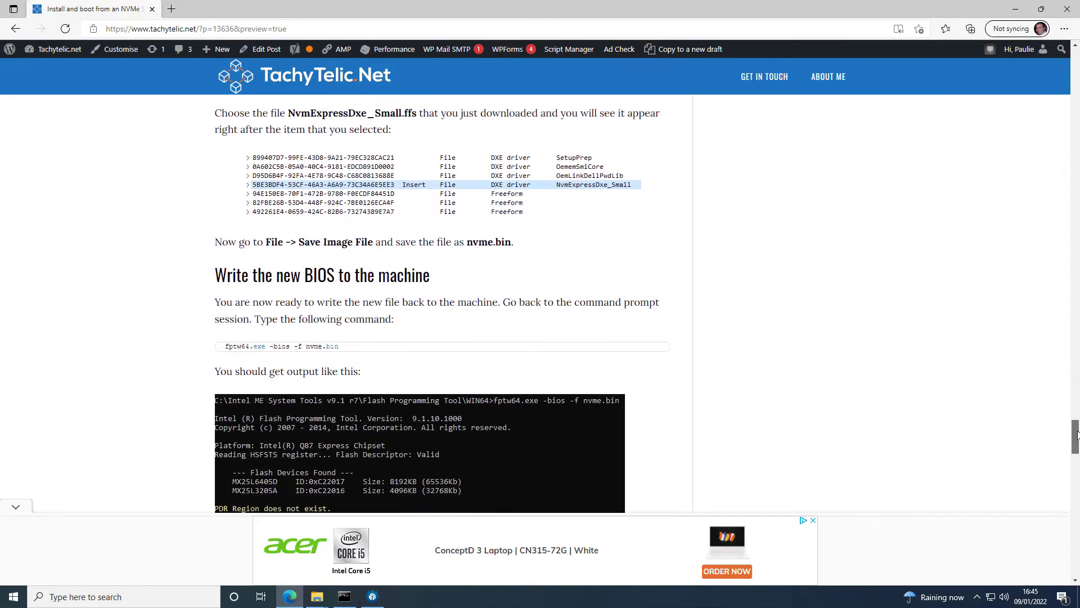
scroll("down", 3)
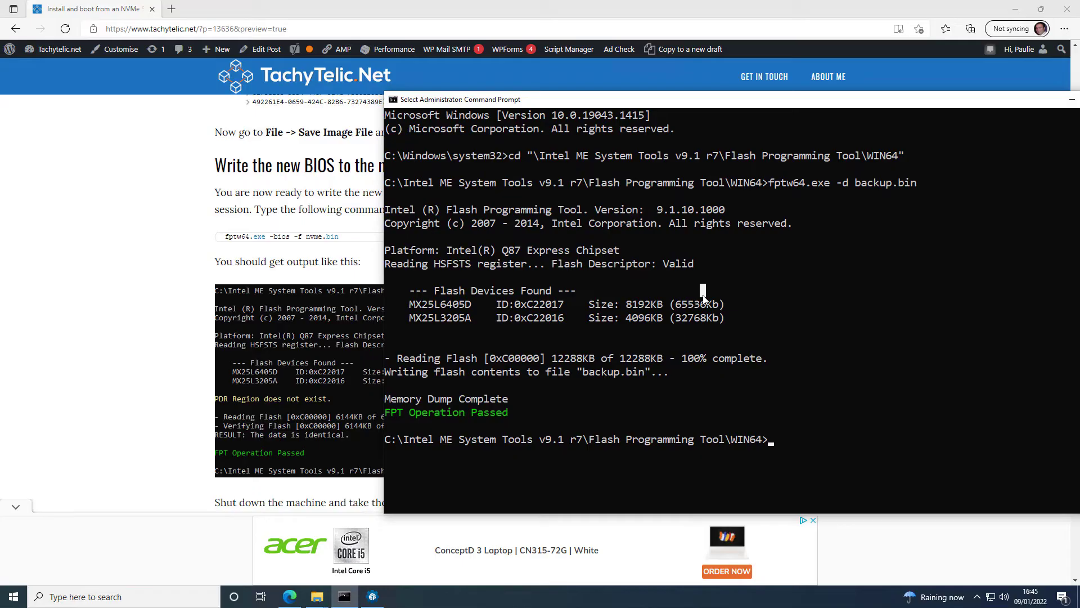
Run fptw64 -bios -f nvme.bin to flash the BIOS region, then exit the console after FPT Operation Passed
type("ftp")
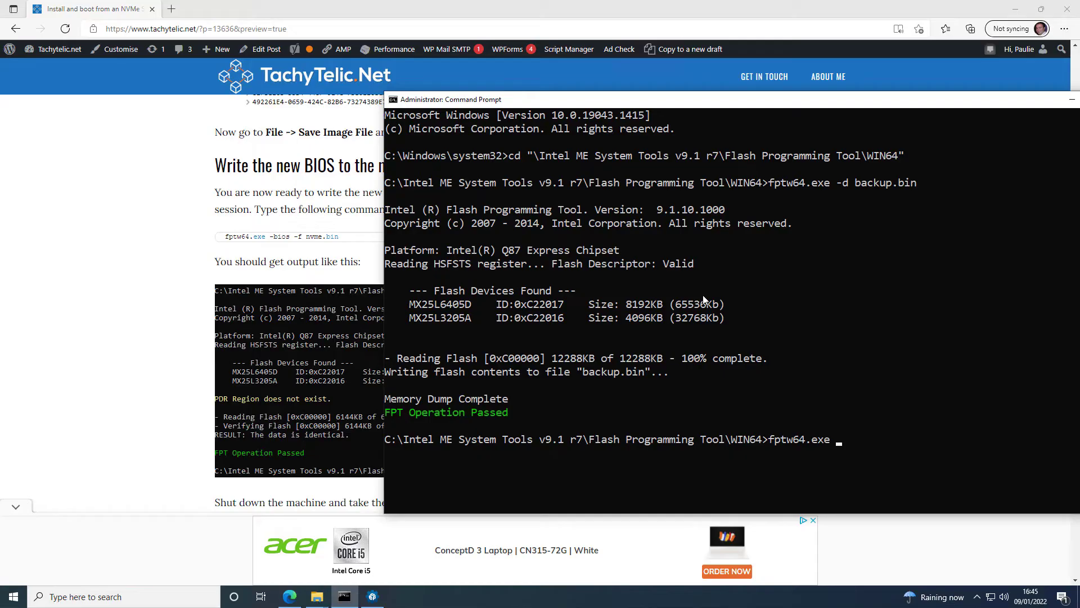
type("-bios")
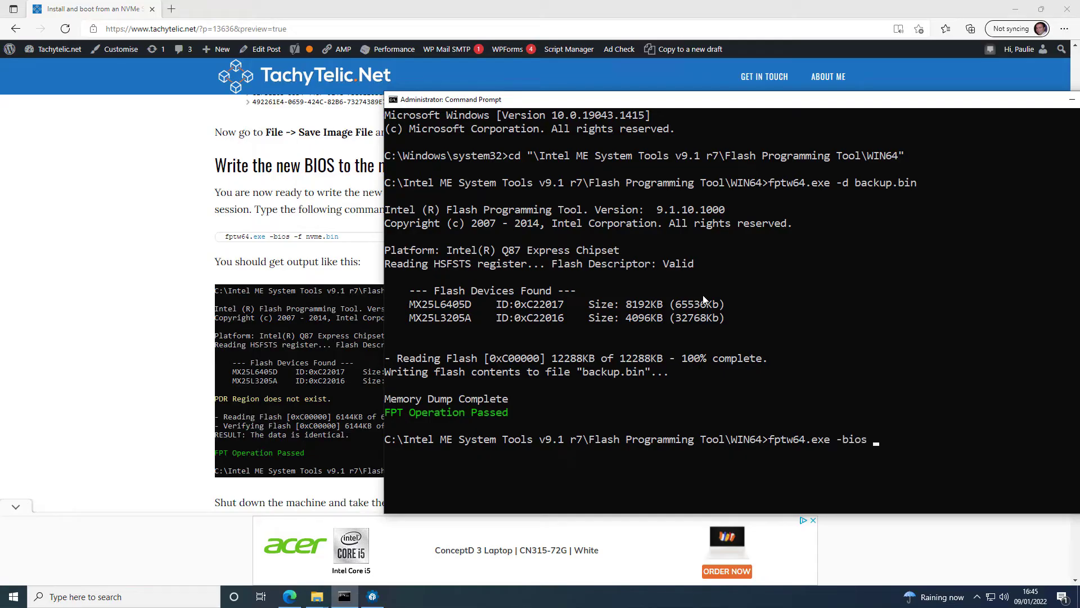
type("-f nv")
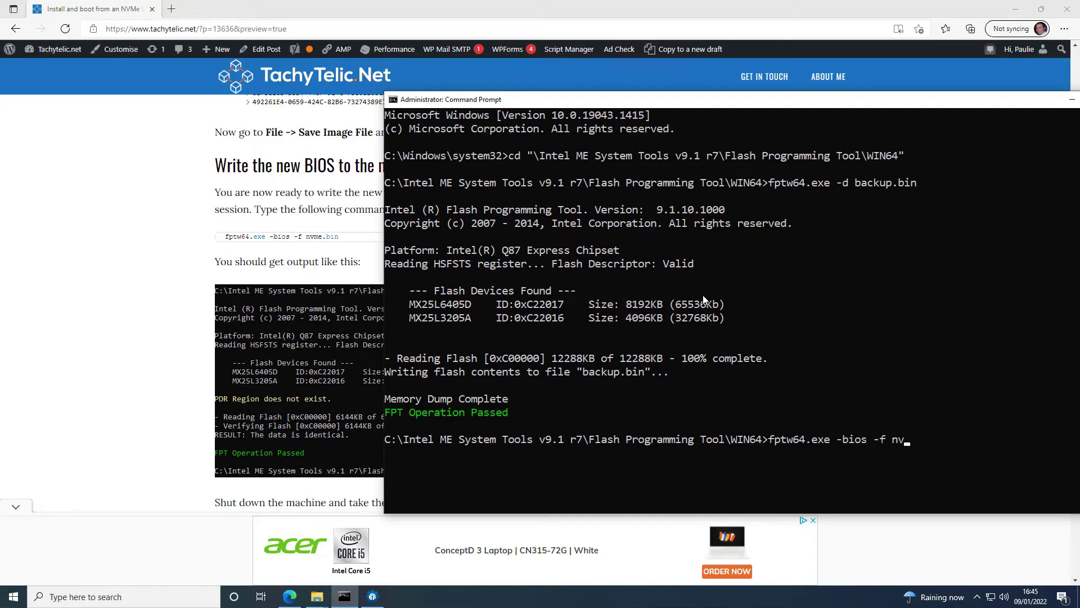
type("me.bin")
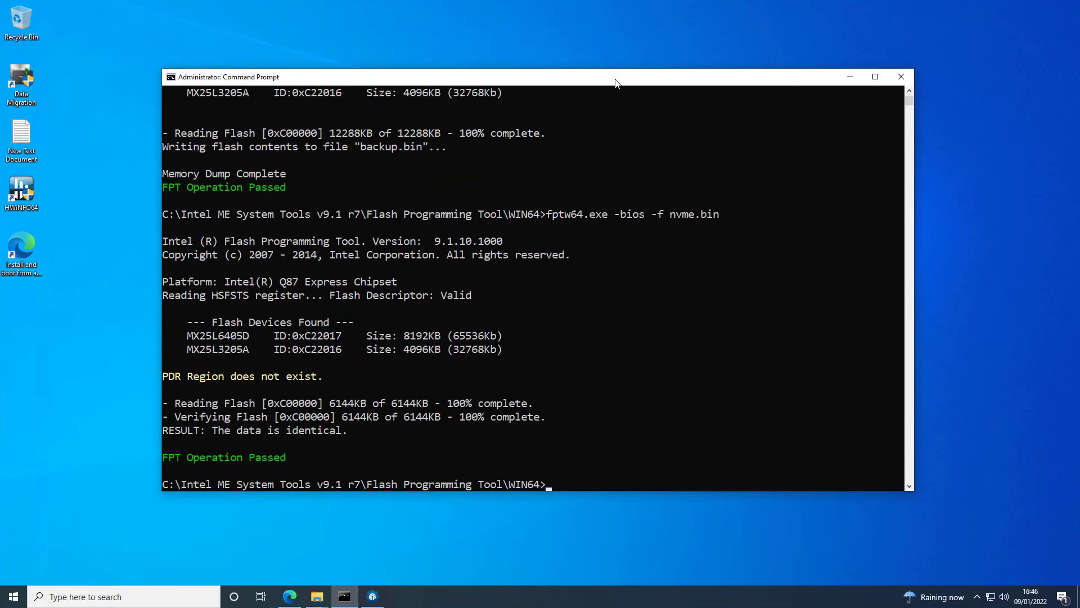
type("exit")
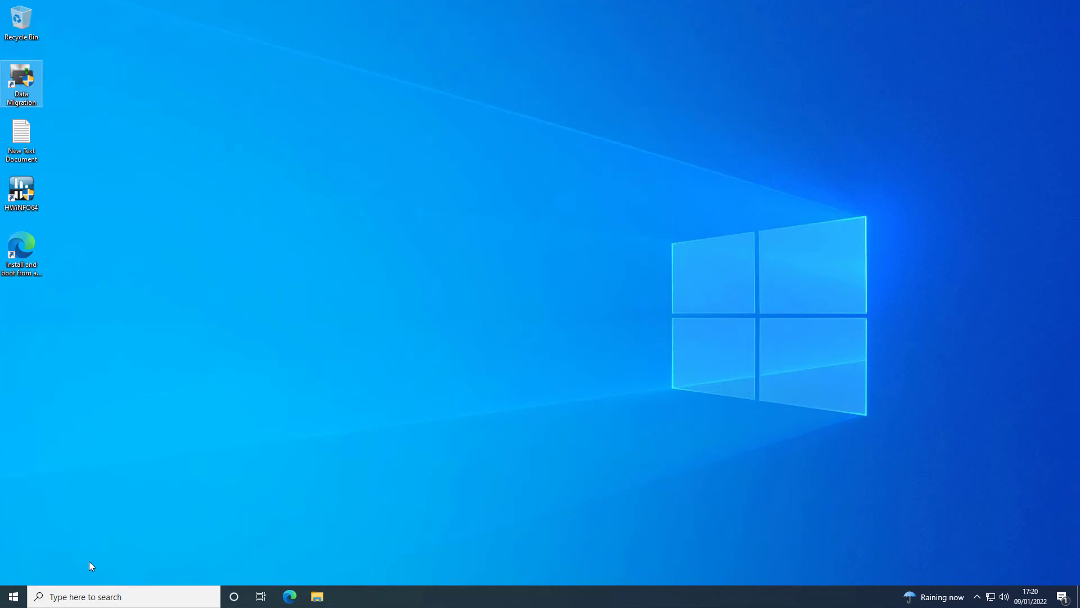
mouse_move(154, 377)
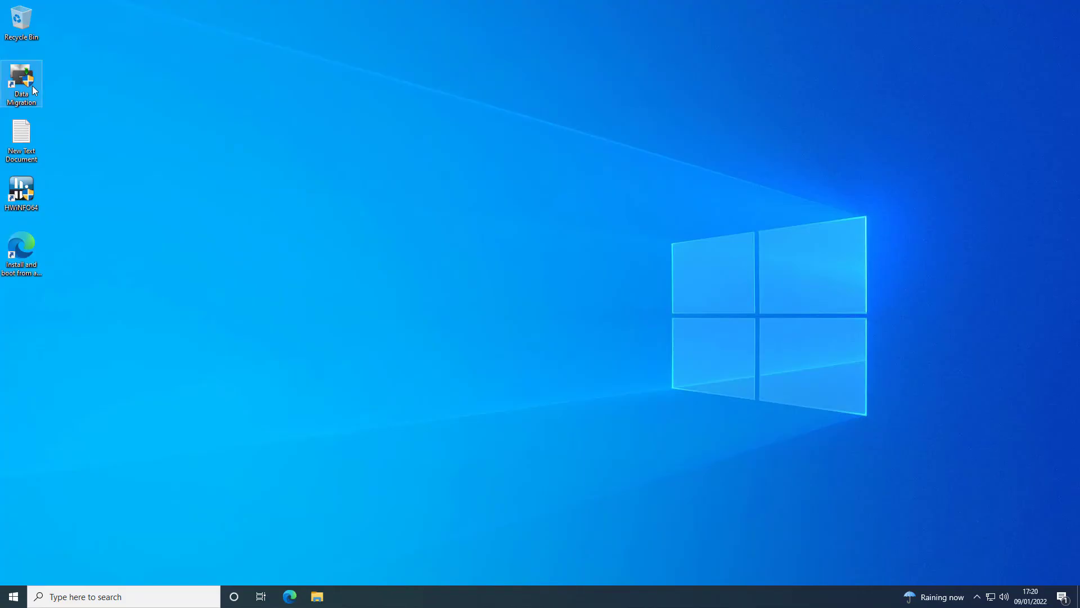
double_click(21, 83)
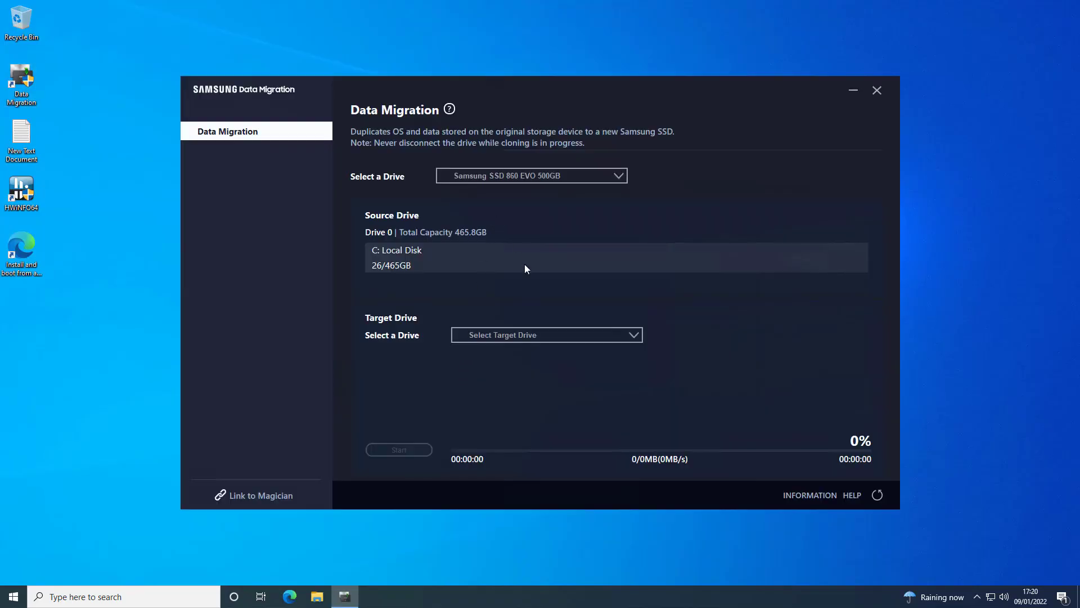
left_click(546, 336)
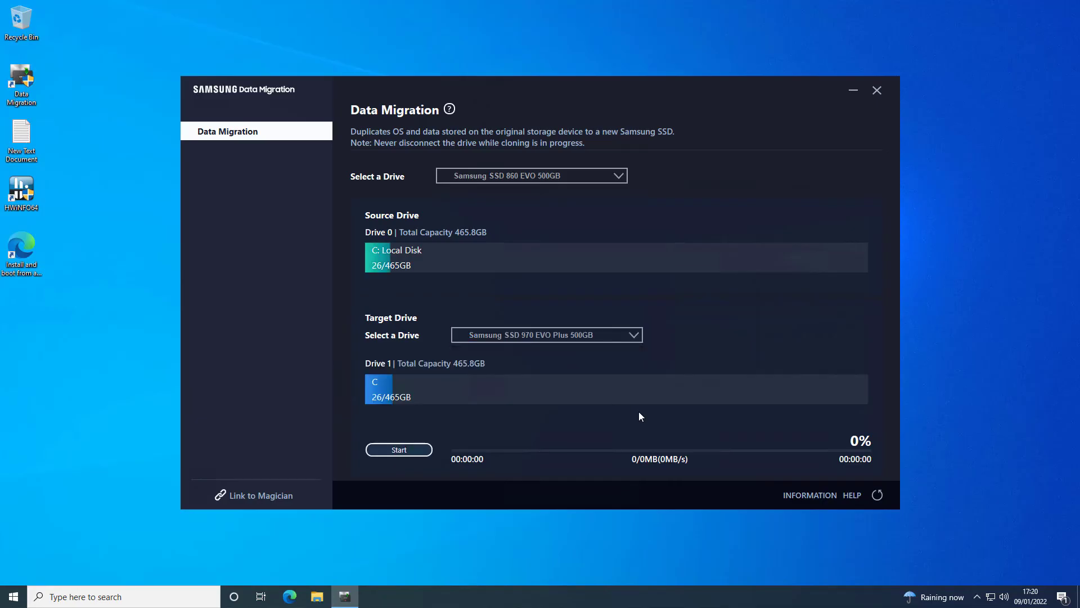
mouse_move(618, 461)
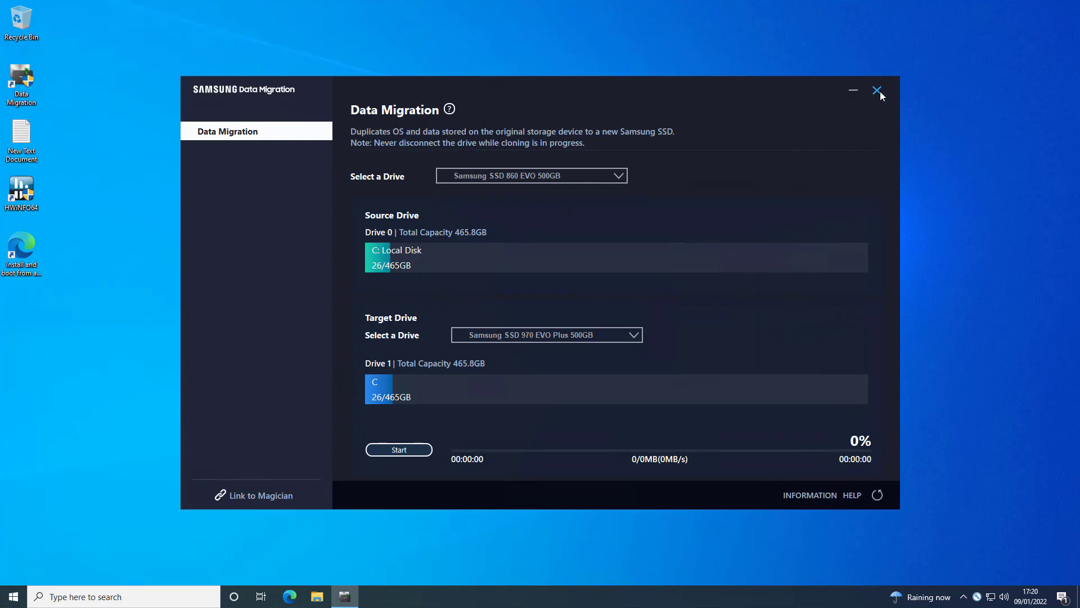
left_click(876, 90)
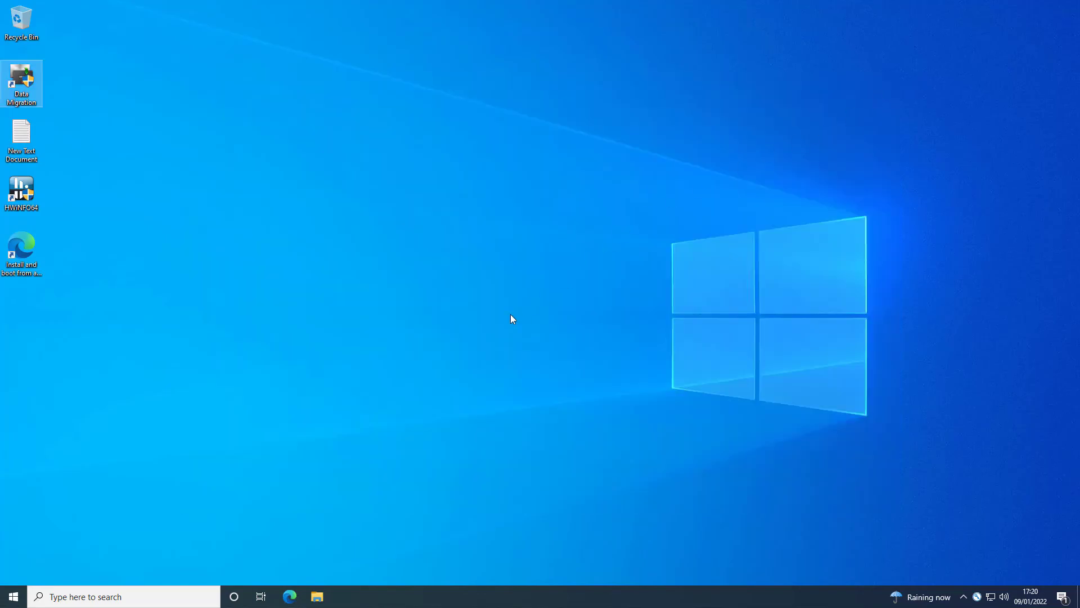